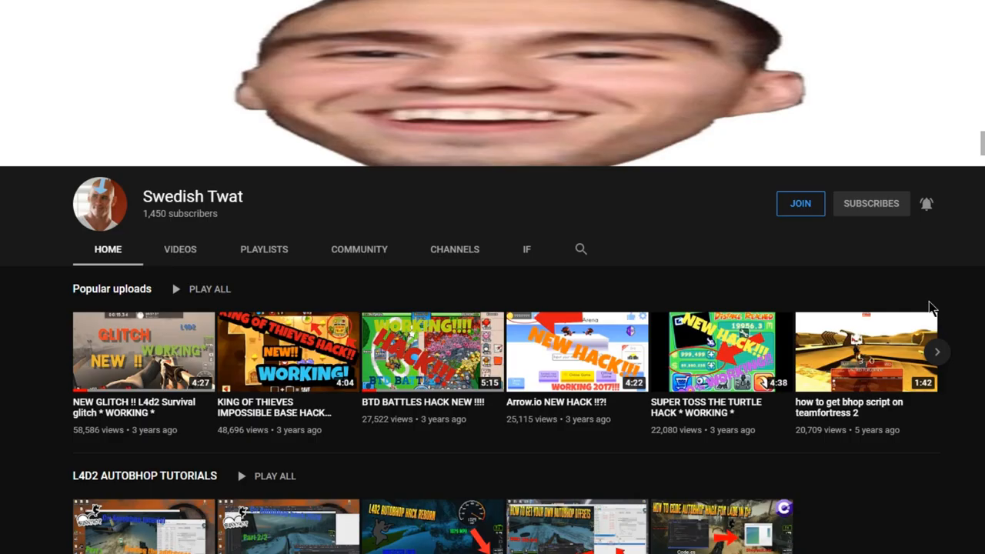
Hit the orange targets in the AimBooster play area as they appear, keeping accuracy at 100%
left_click(801, 203)
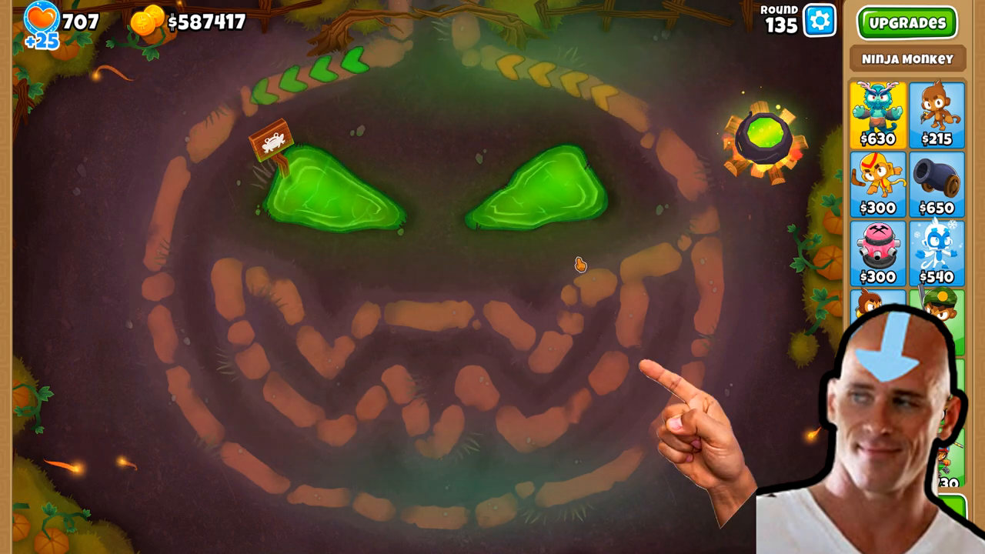
left_click(937, 116)
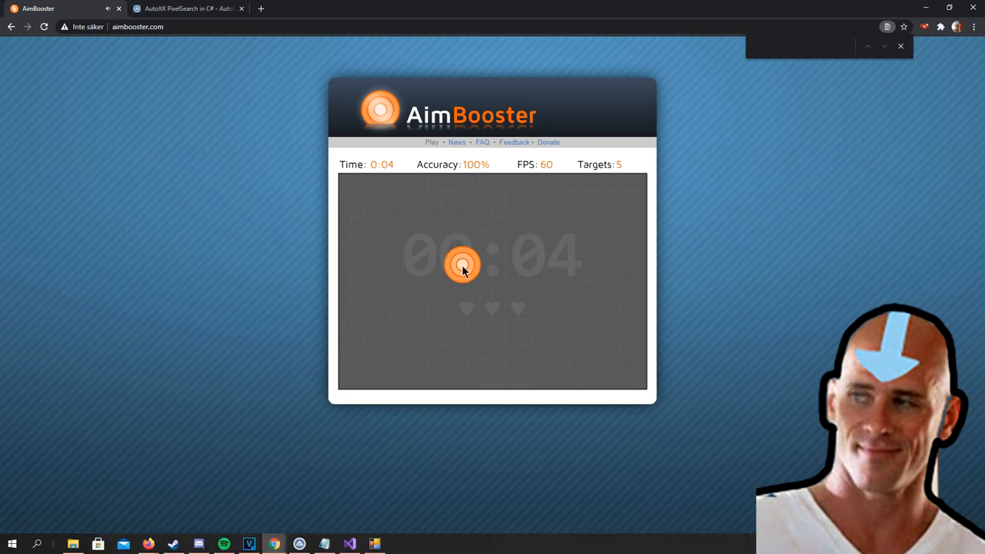
left_click(585, 363)
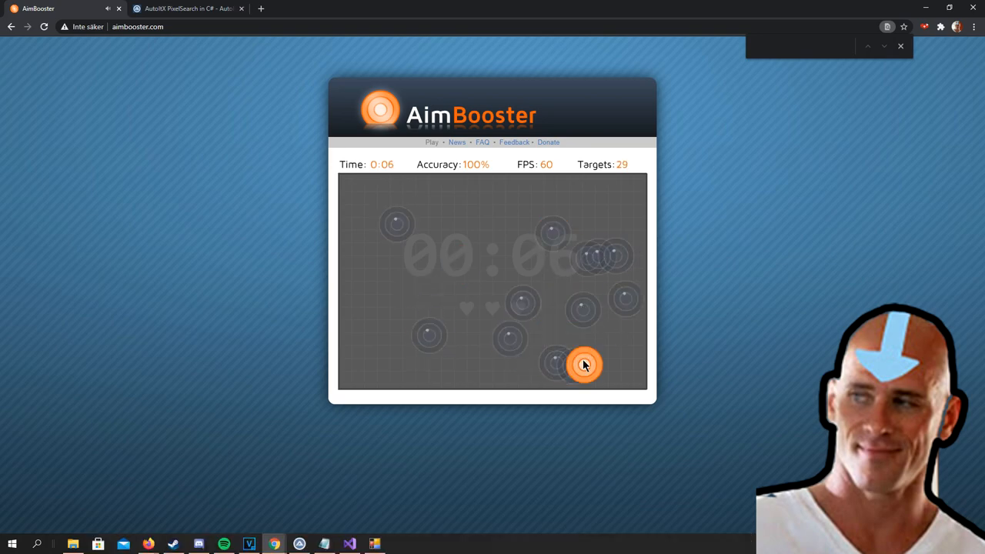
left_click(585, 365)
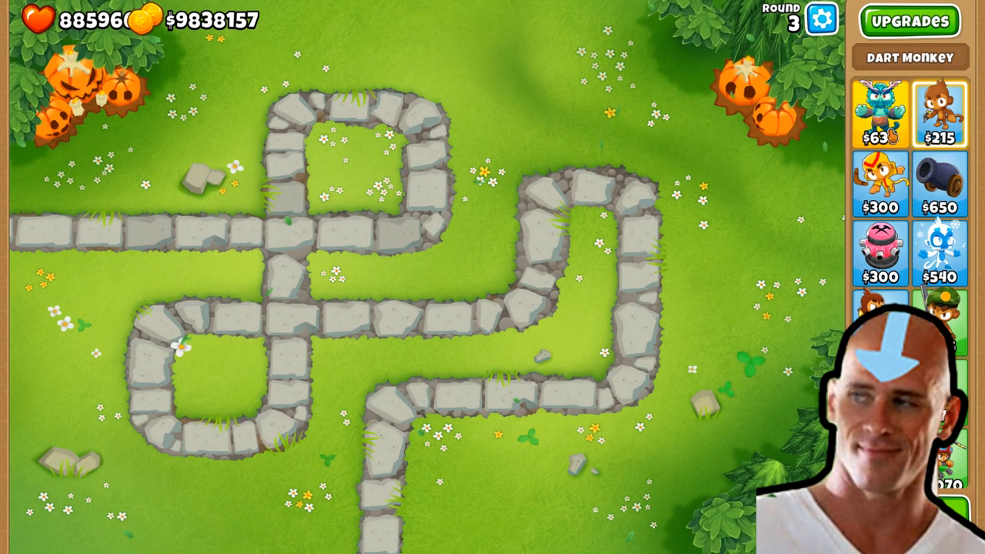
Raise lives to 99999 and cash to $10000199, then place a monkey in the track's upper loop
left_click(505, 142)
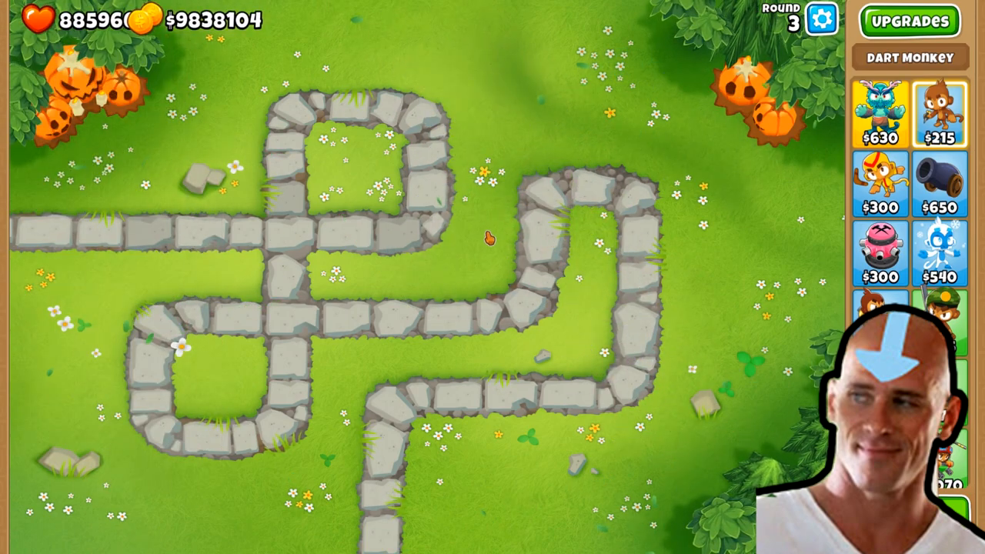
left_click(939, 114)
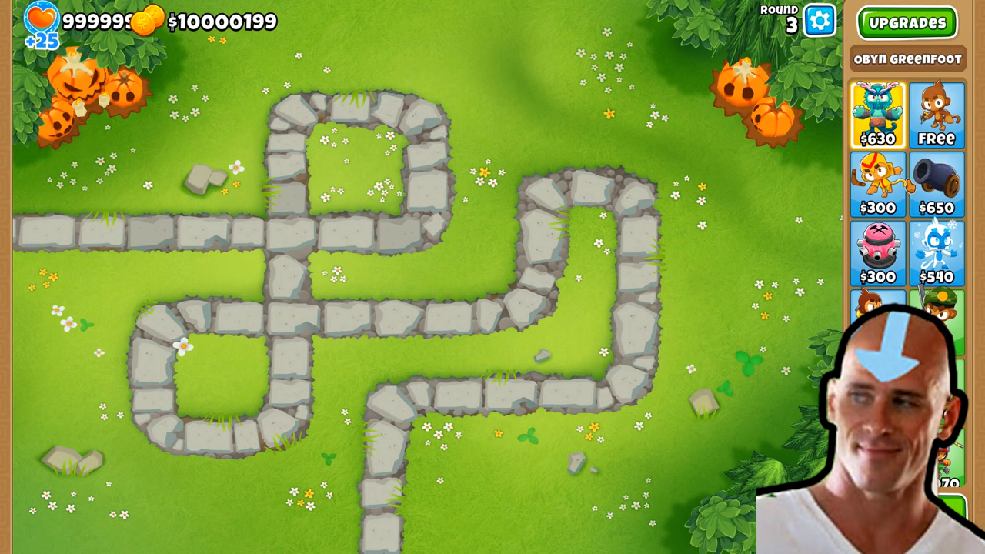
left_click(936, 120)
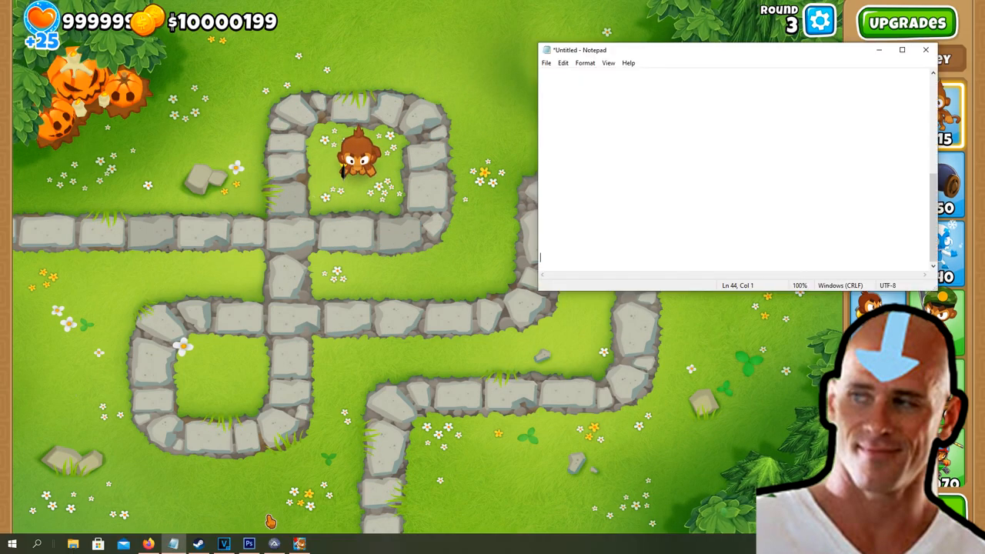
Launch AutoIt Window Info from Start search to read the monkey spot's position as 697, 335
left_click(12, 545)
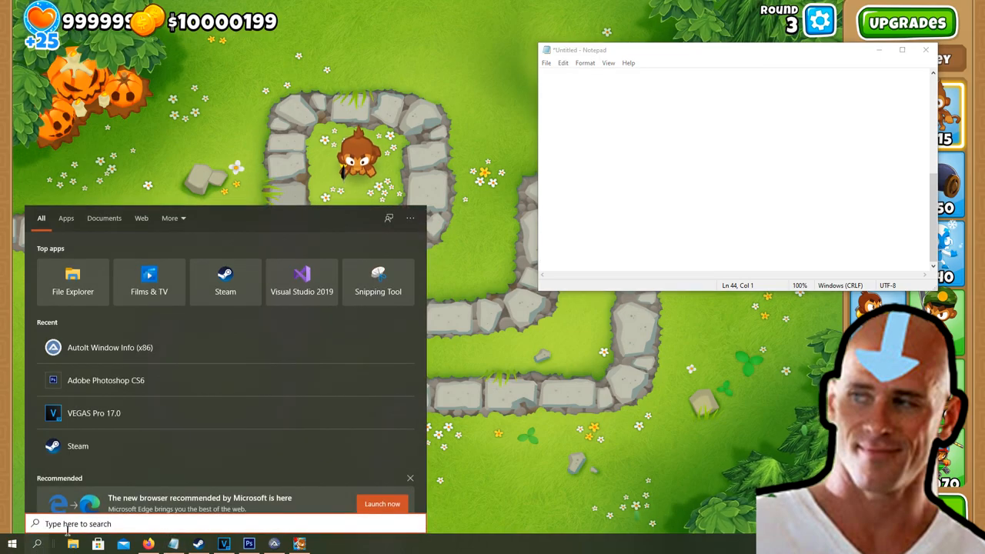
type("autoit")
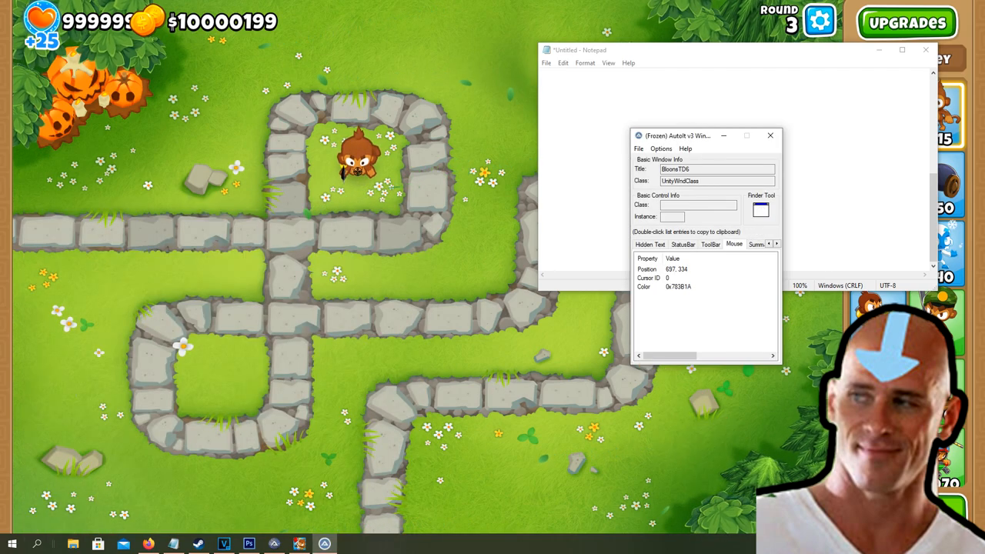
left_click(676, 268)
type("697, 335 // coordinates")
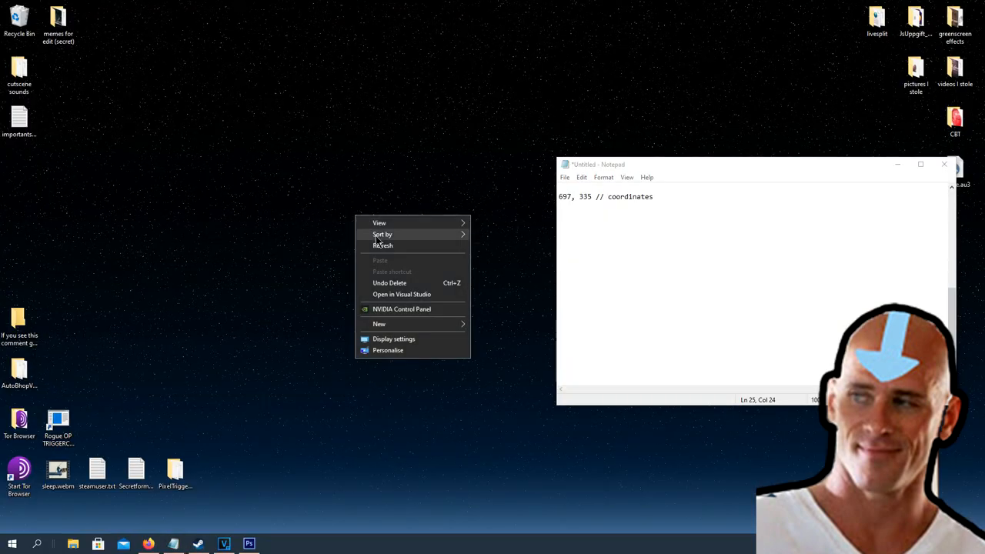
Create a new AutoIt v3 script placeMonke on the desktop and open it with Edit Script
left_click(379, 324)
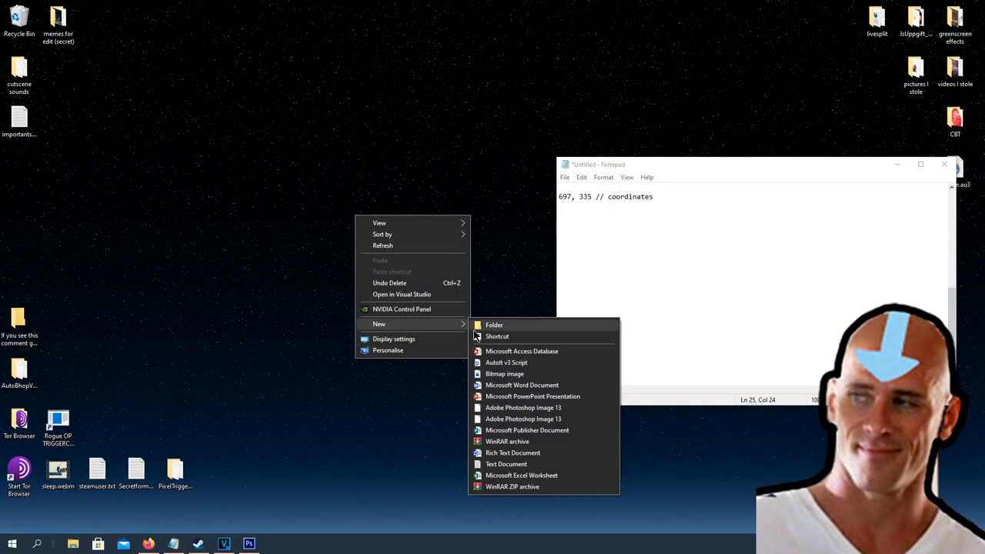
left_click(507, 363)
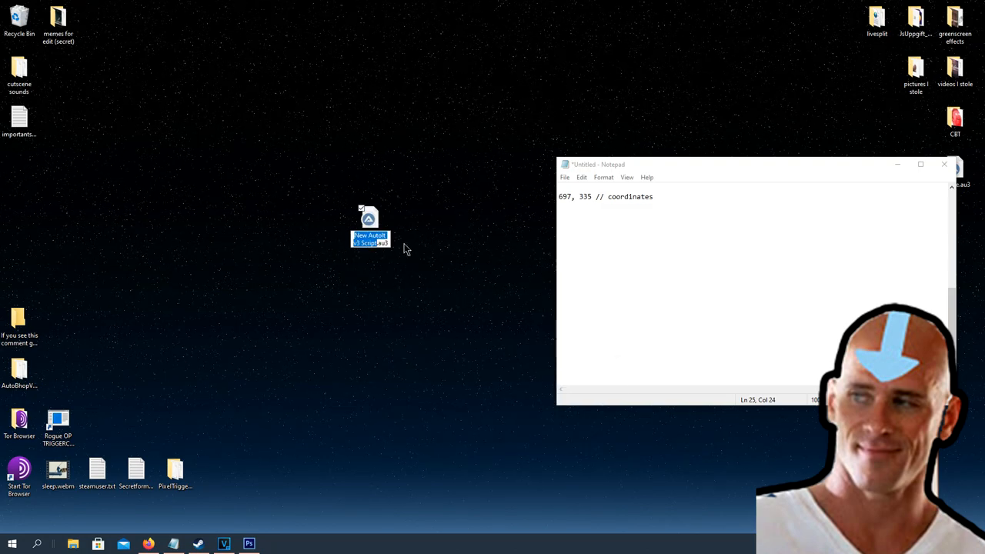
right_click(370, 223)
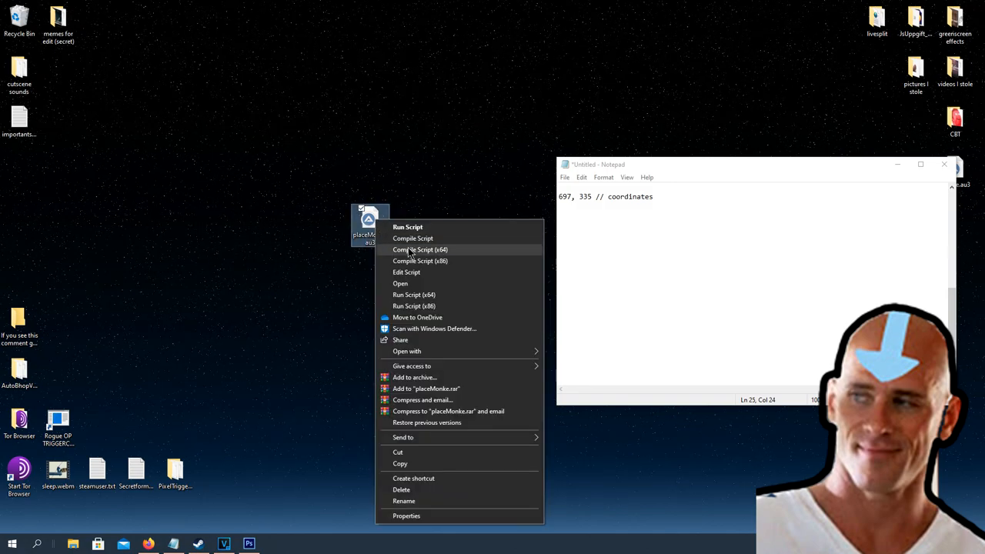
left_click(407, 271)
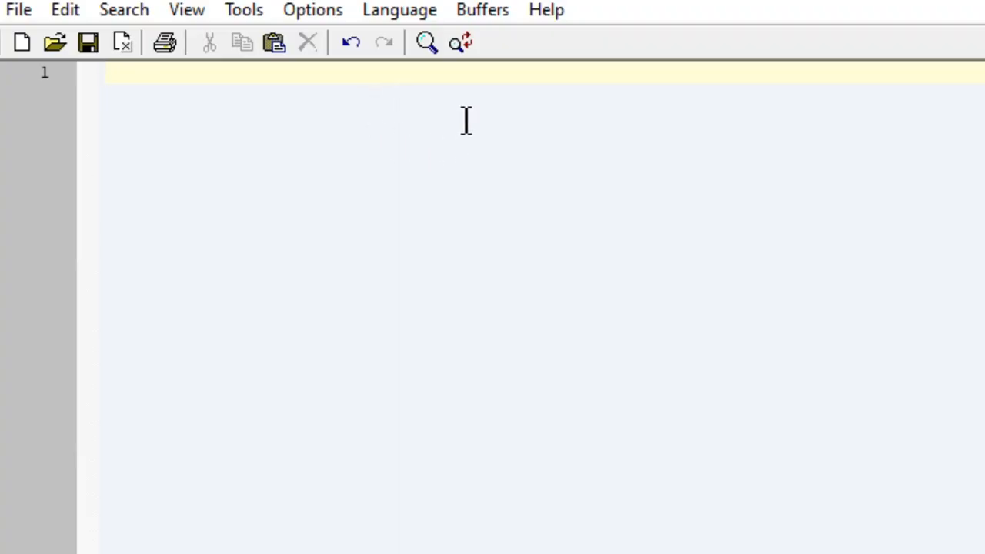
Write HotKeySet("p","setMonke") and a while 1 loop with Sleep(50)
type("HotKeySet(\"")
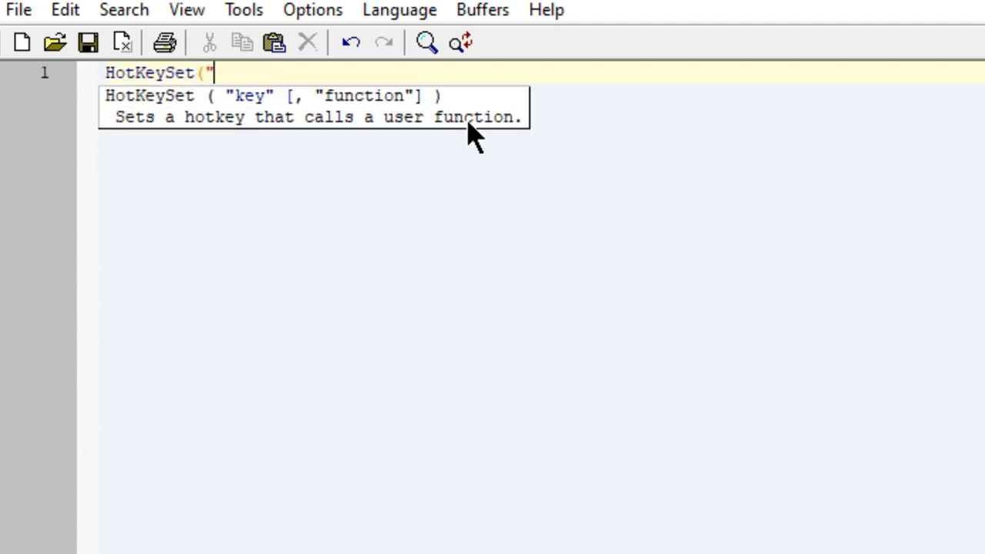
type("p\", \"")
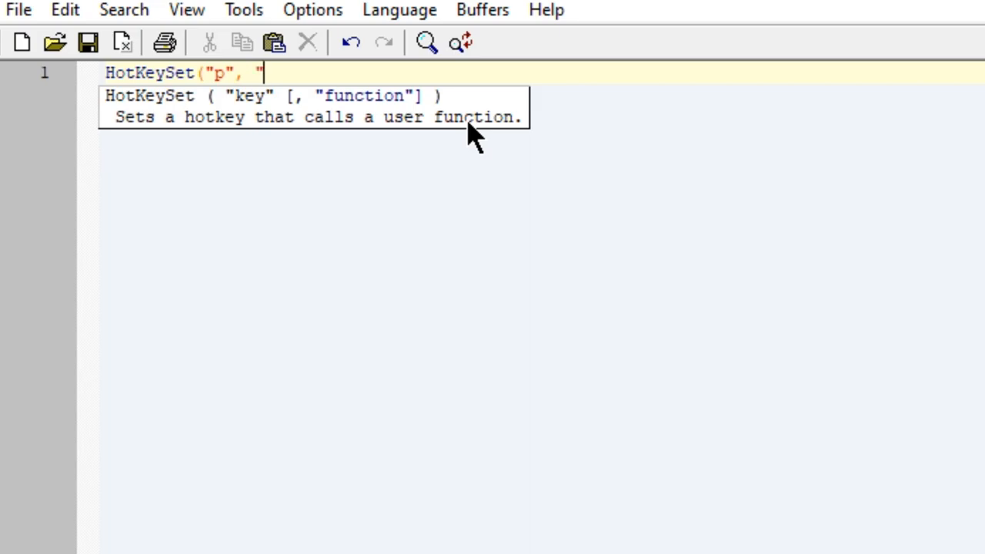
type("set")
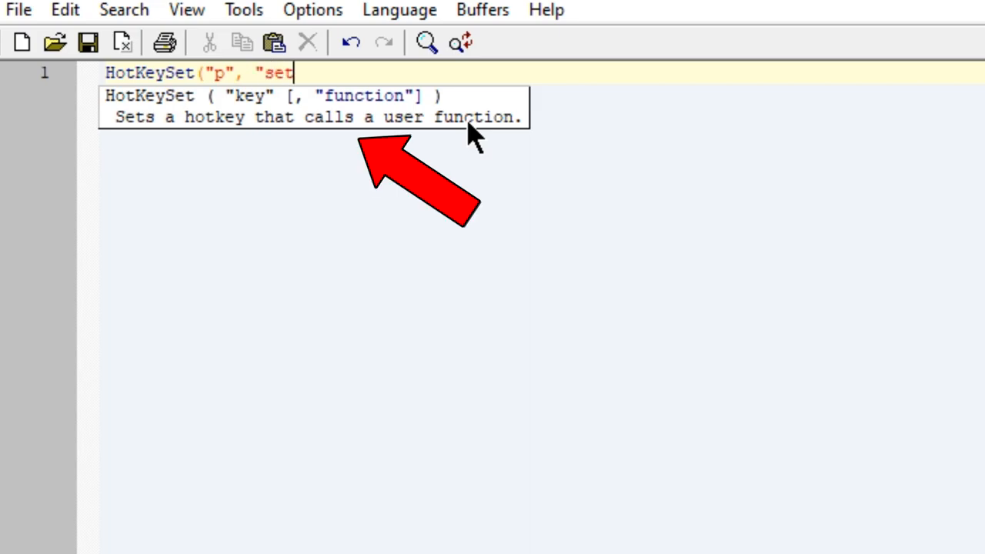
type("Monke\"")
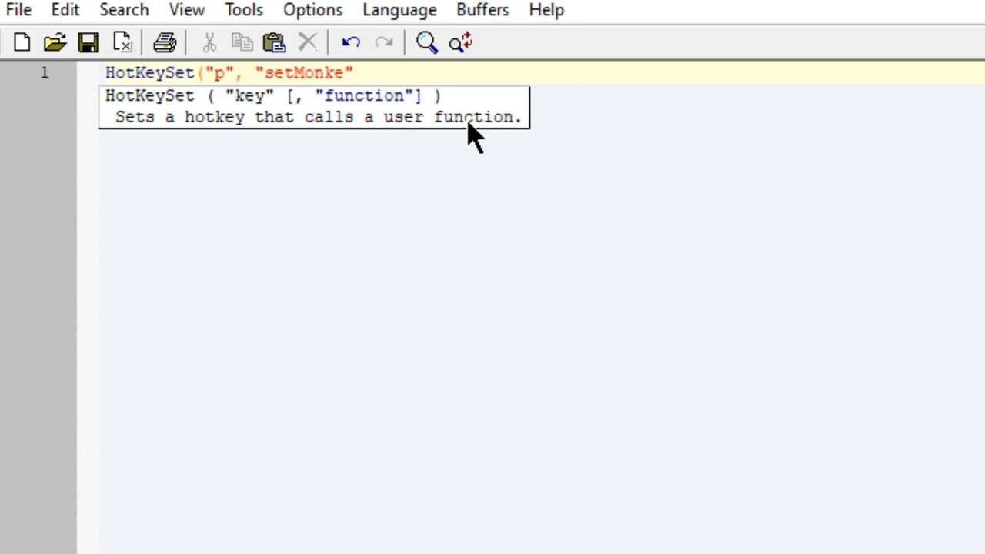
type("while 1")
type("S")
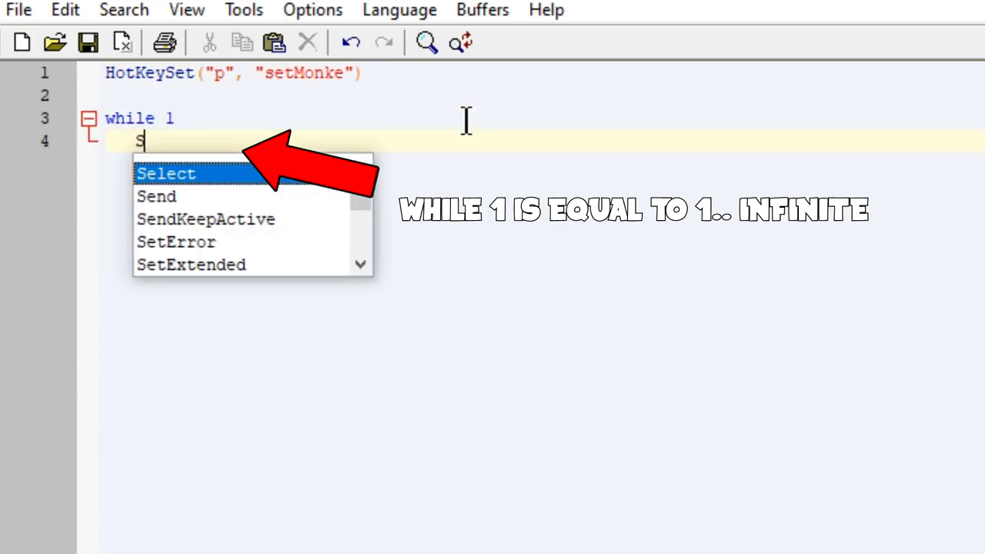
type("leep(50")
type("WEnd")
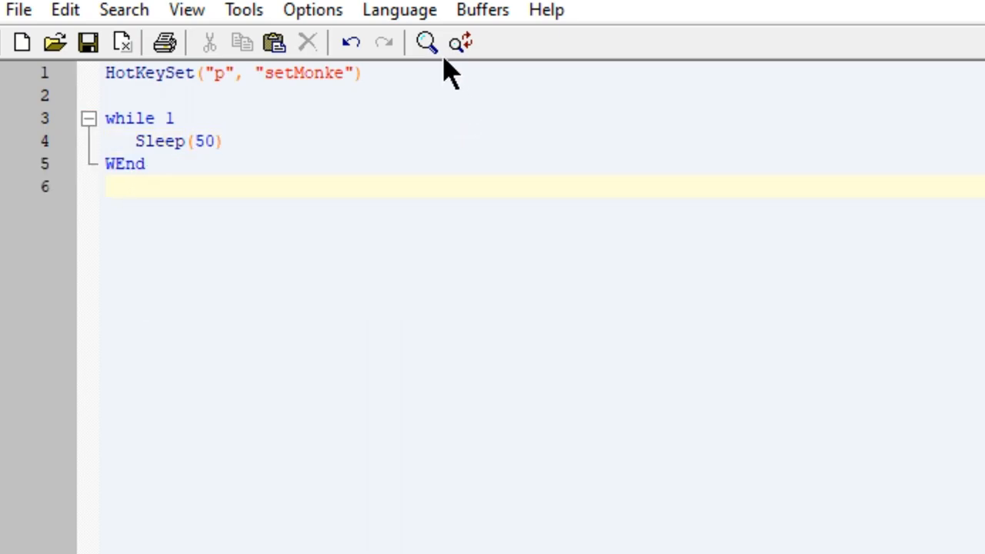
mouse_move(343, 225)
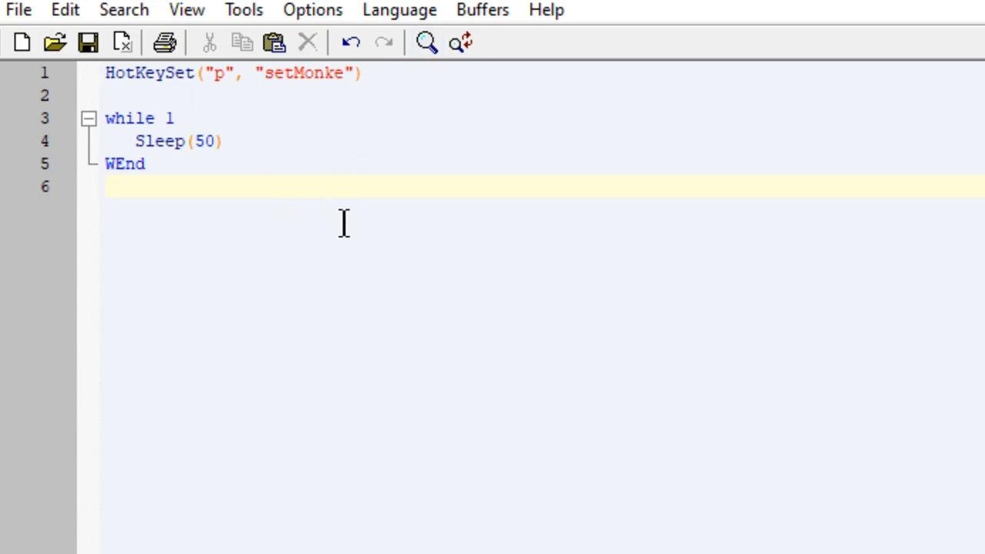
Define Func setMonke() with Sleep(10), Send("Q") and the start of MouseClick("LEFT"
type("Func s")
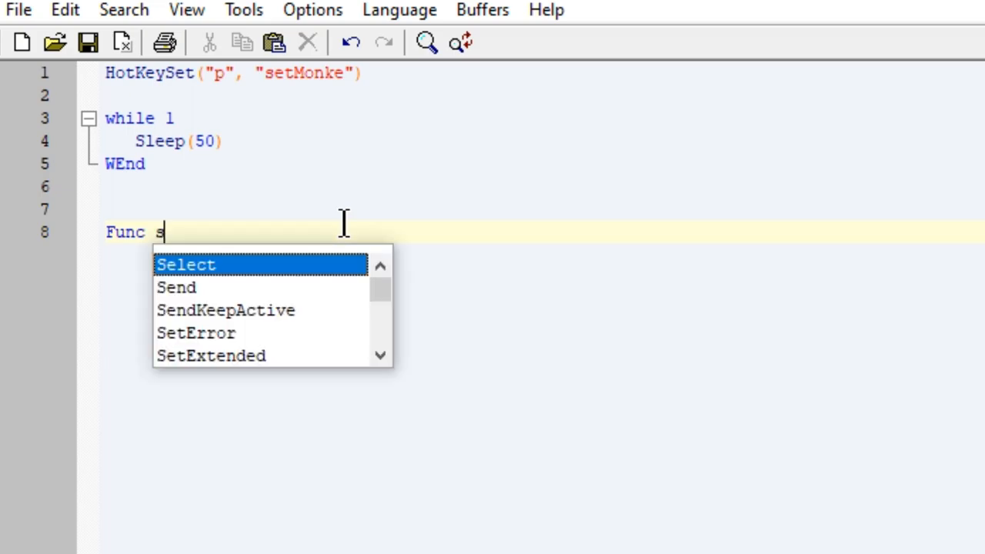
type("etMonke")
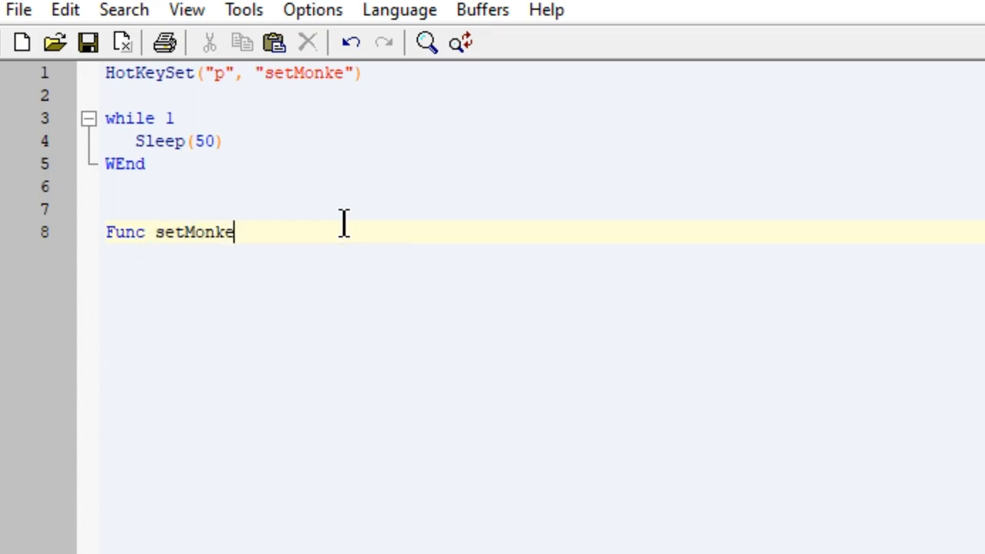
type("()")
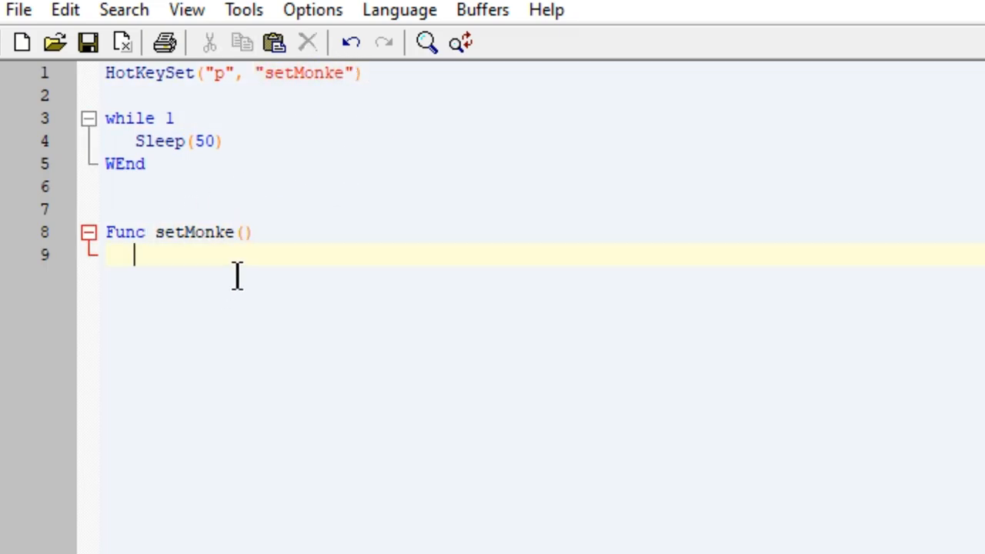
mouse_move(606, 336)
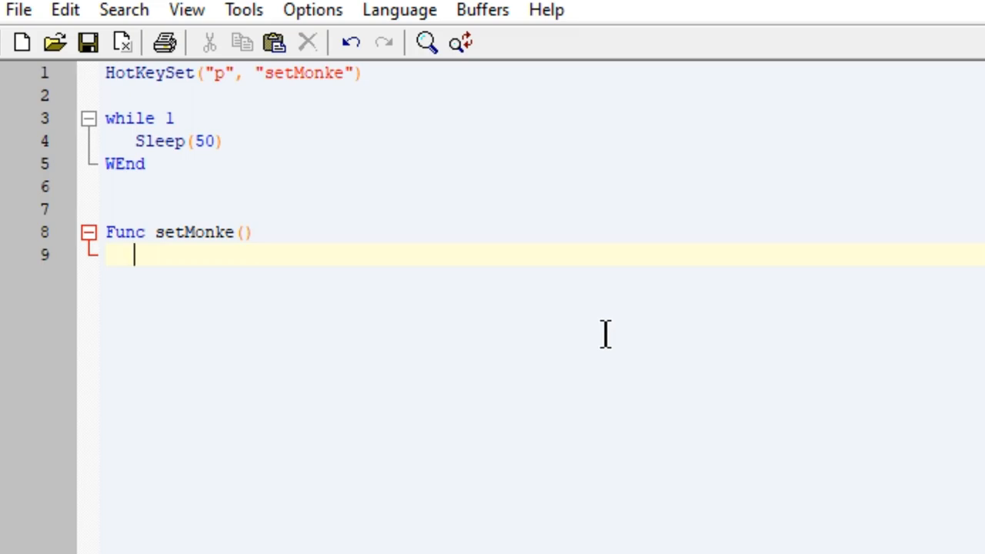
type("Sleep(")
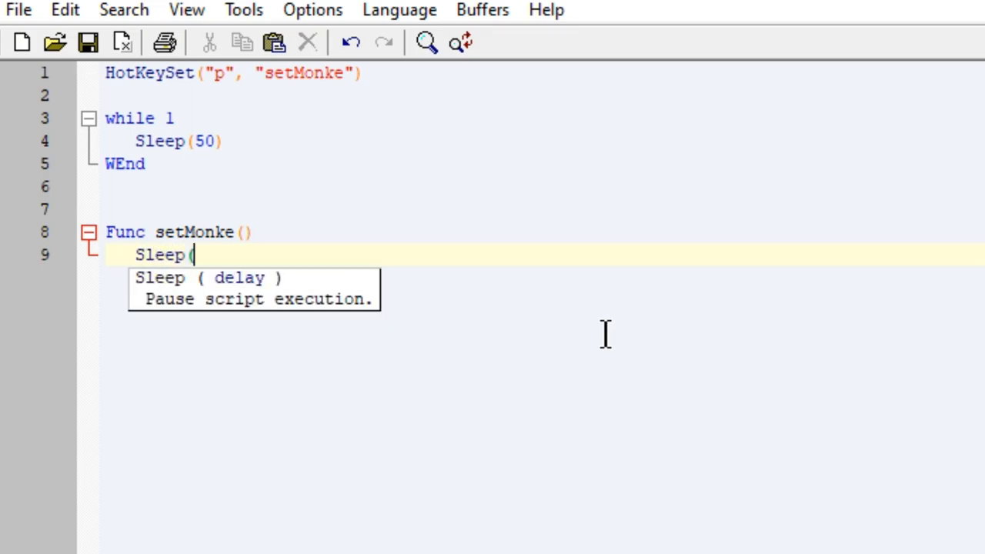
type("10)")
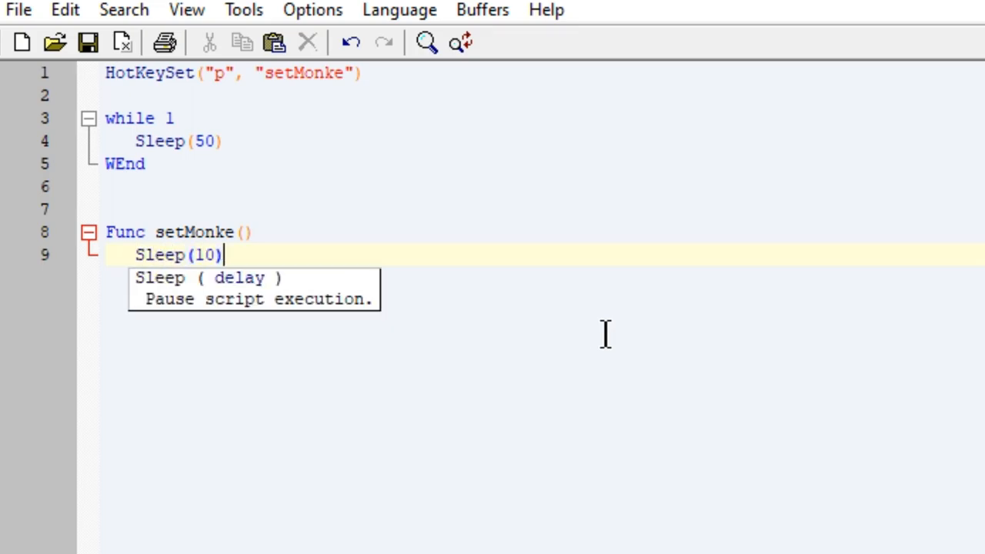
type("Send")
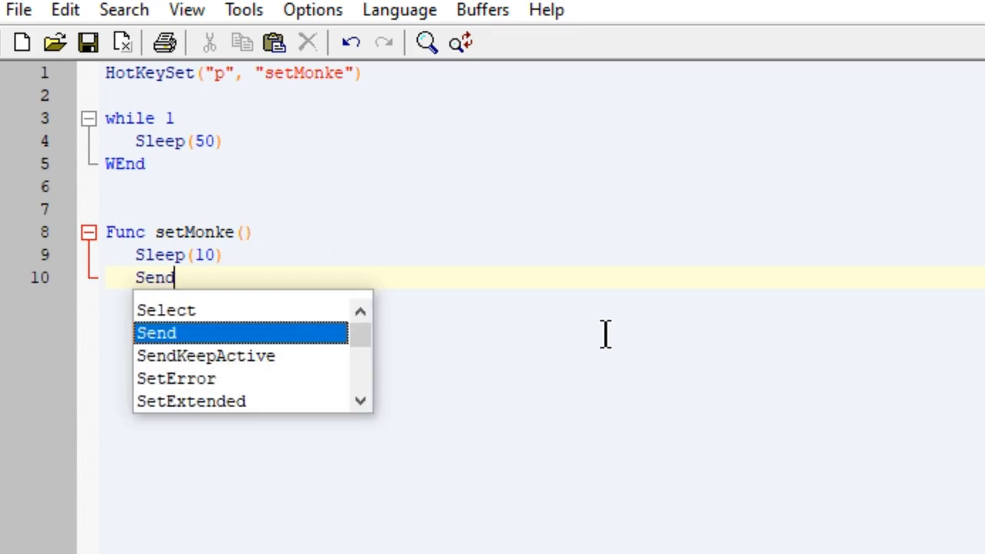
type("(\"Q")
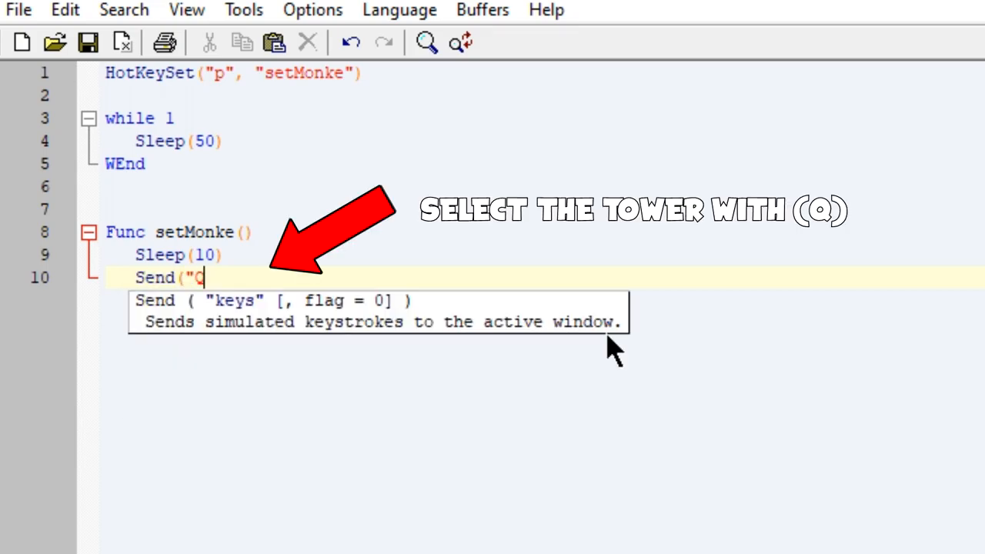
type("\")")
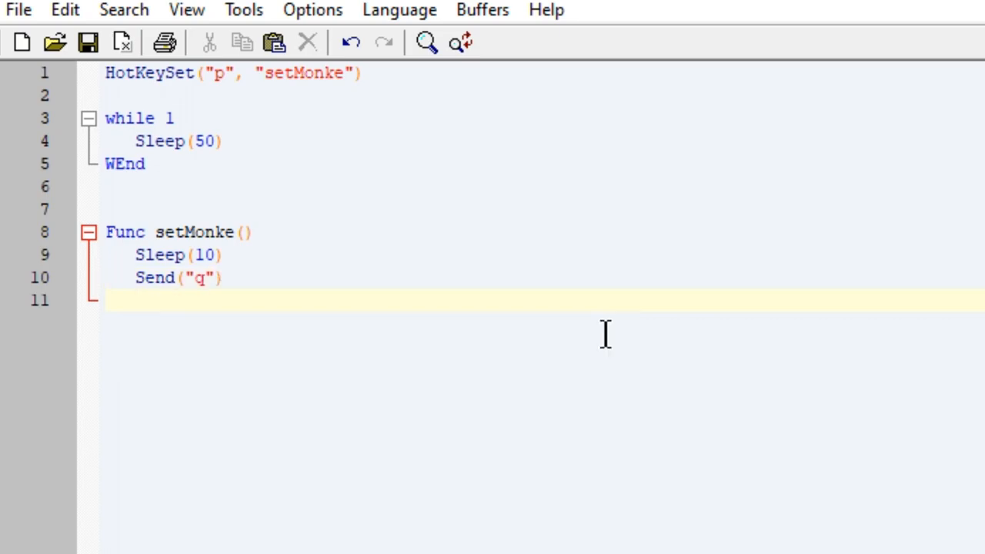
type("MouseClick(\"")
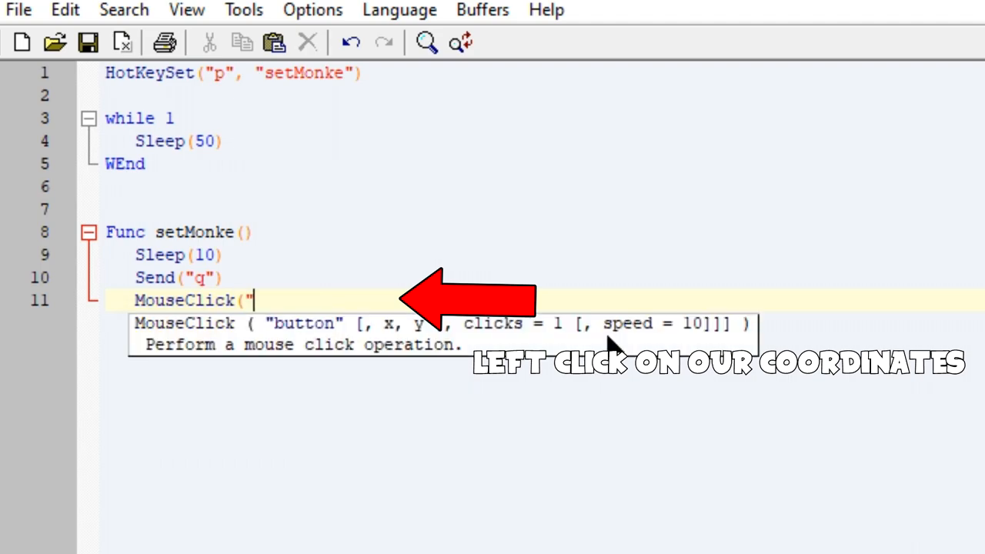
type("LEFT\",")
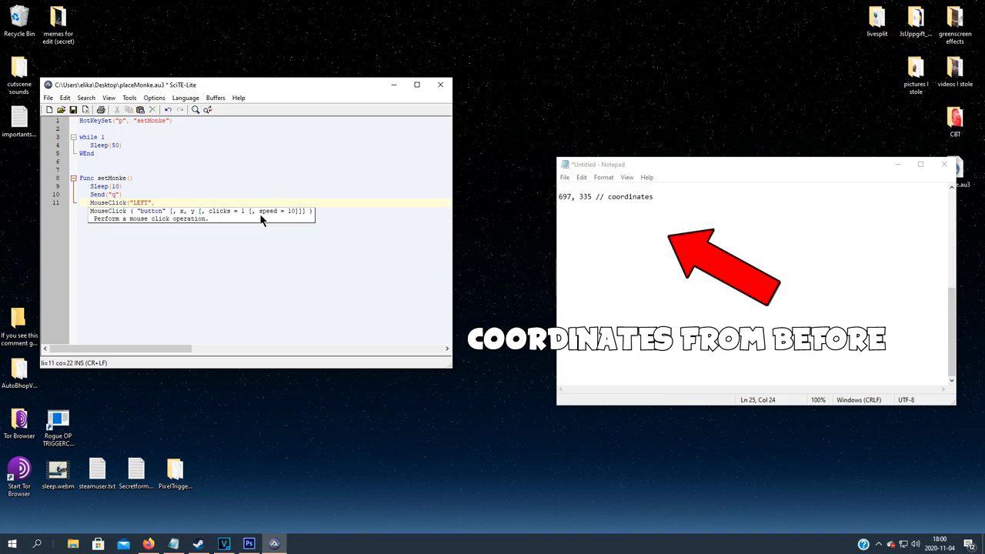
Complete MouseClick("LEFT",697,335,1,1) and close the function with EndFunc
type("697,335,")
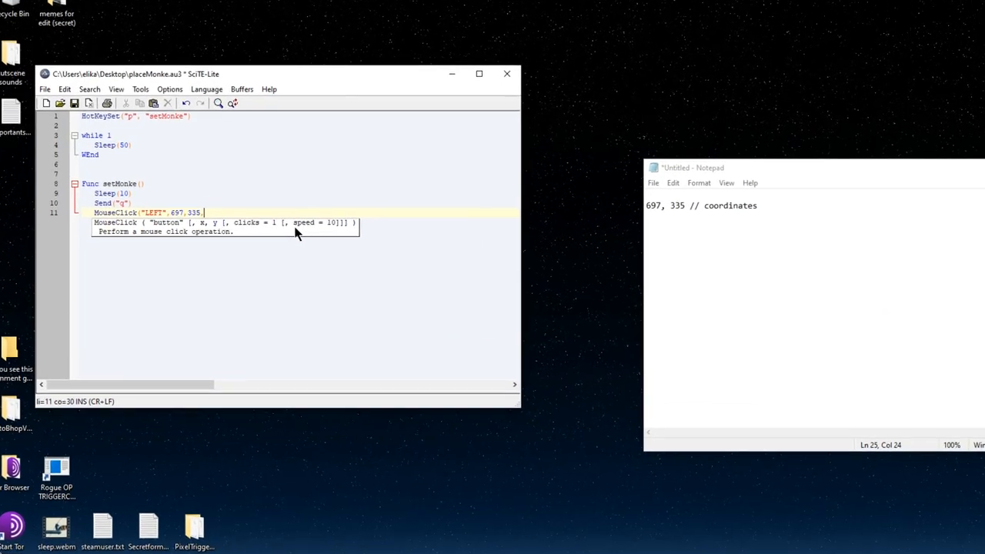
left_click(479, 74)
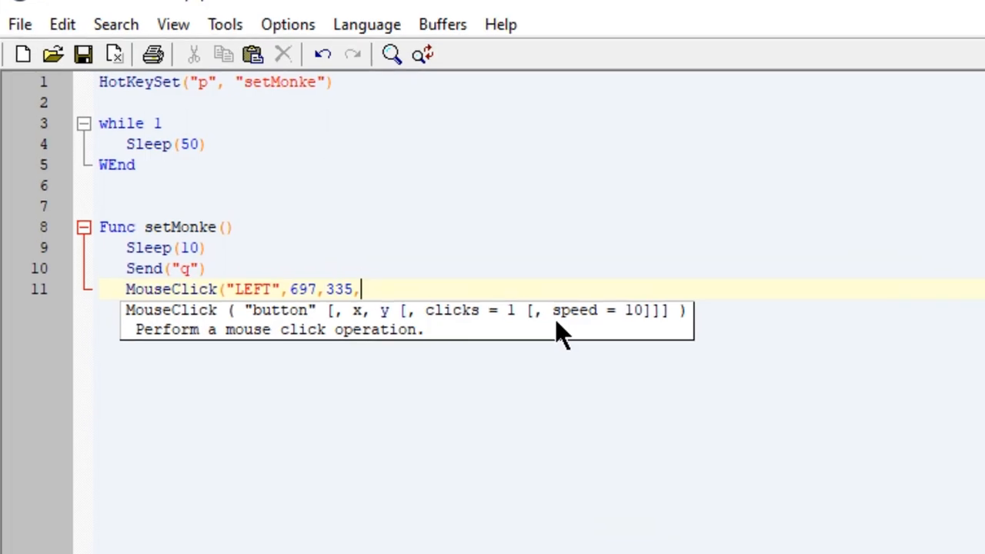
type("1,")
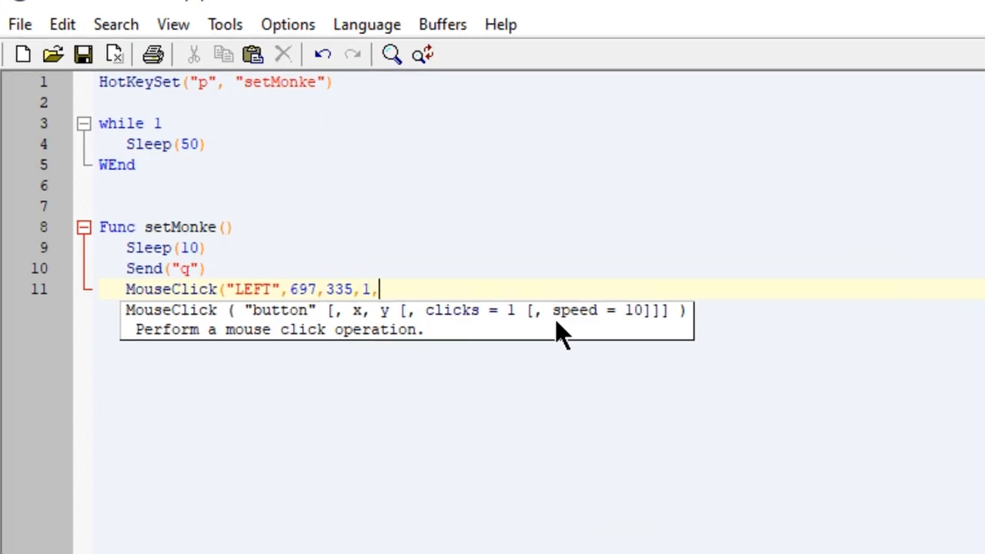
type("1")
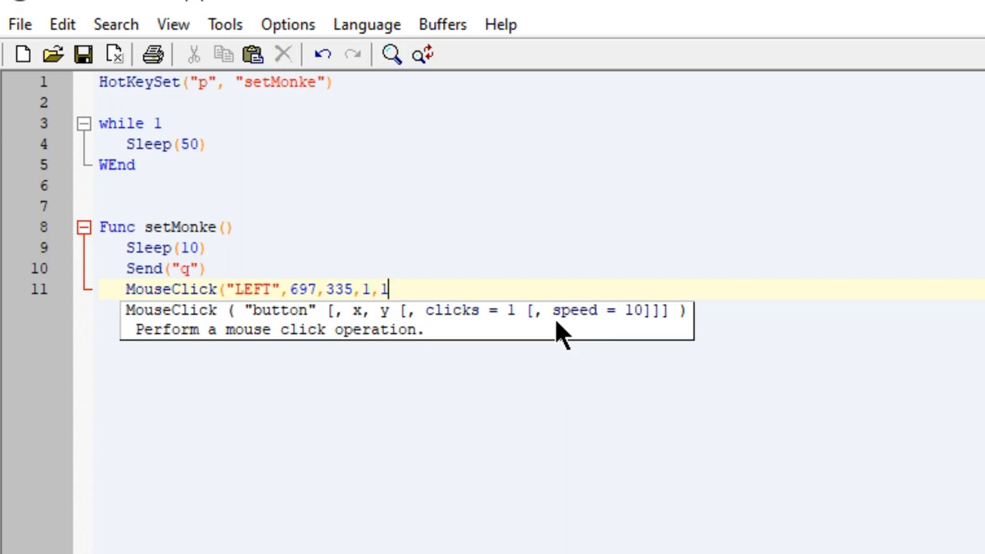
type(")")
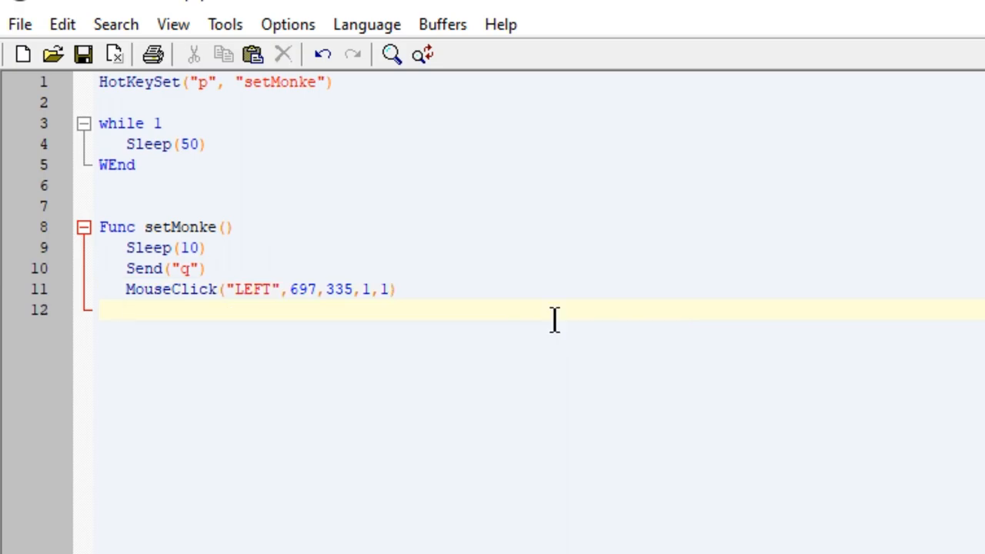
type("EndFunc")
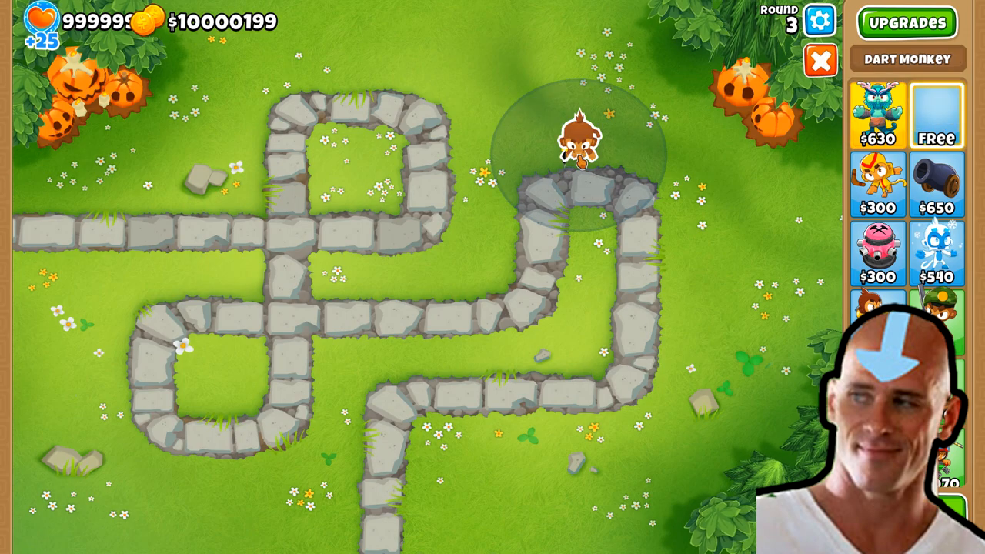
Place dart monkeys on the map with the hotkey, leaving cash at $9,999,775
left_click(582, 142)
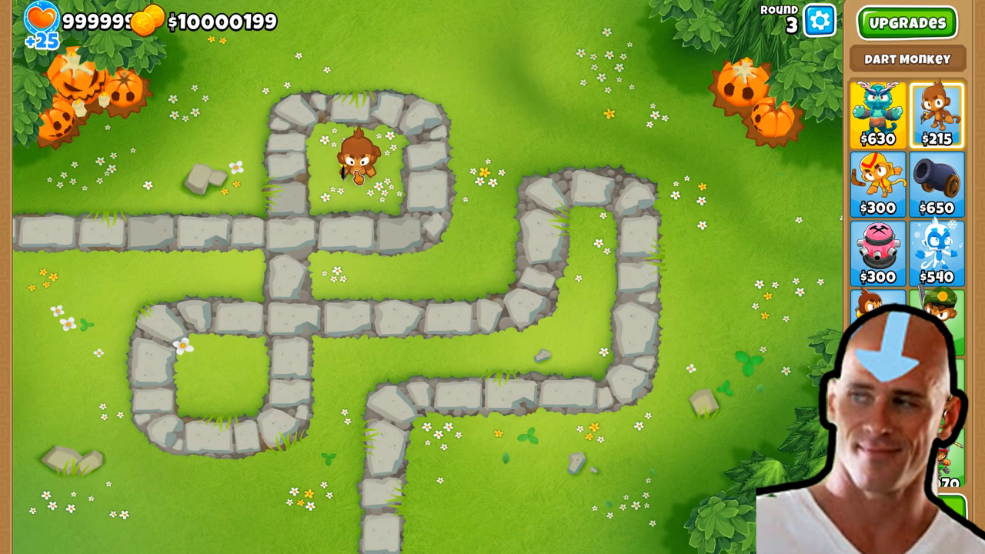
left_click(352, 154)
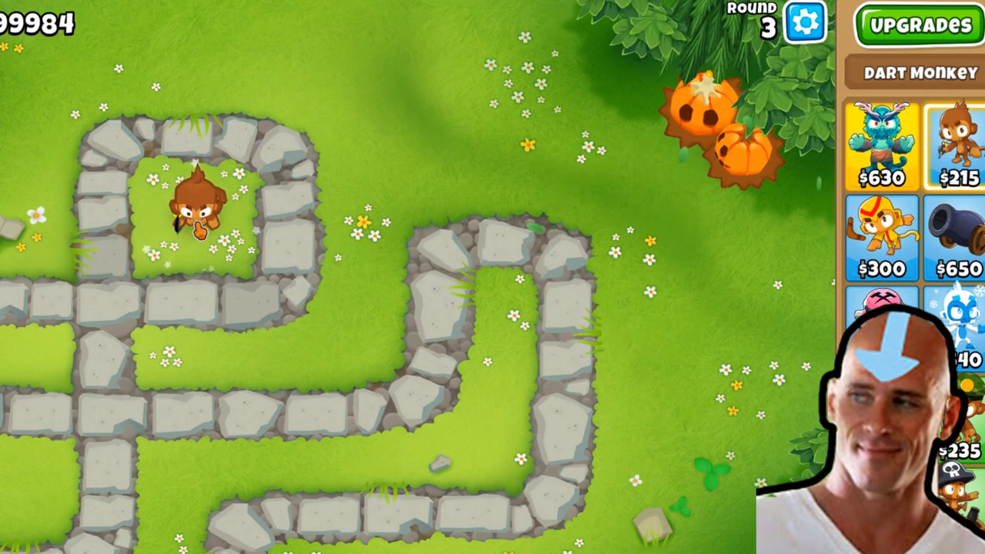
left_click(192, 215)
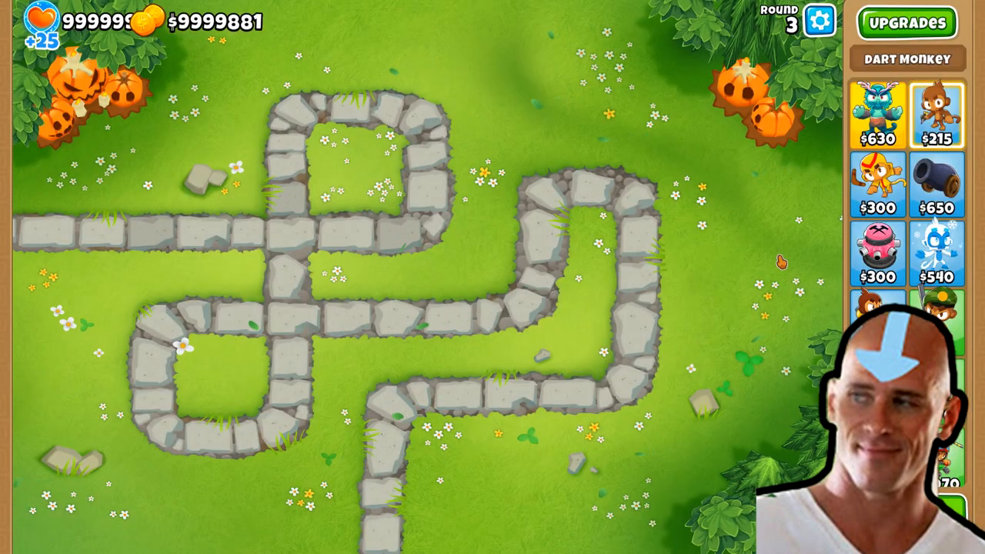
left_click(936, 116)
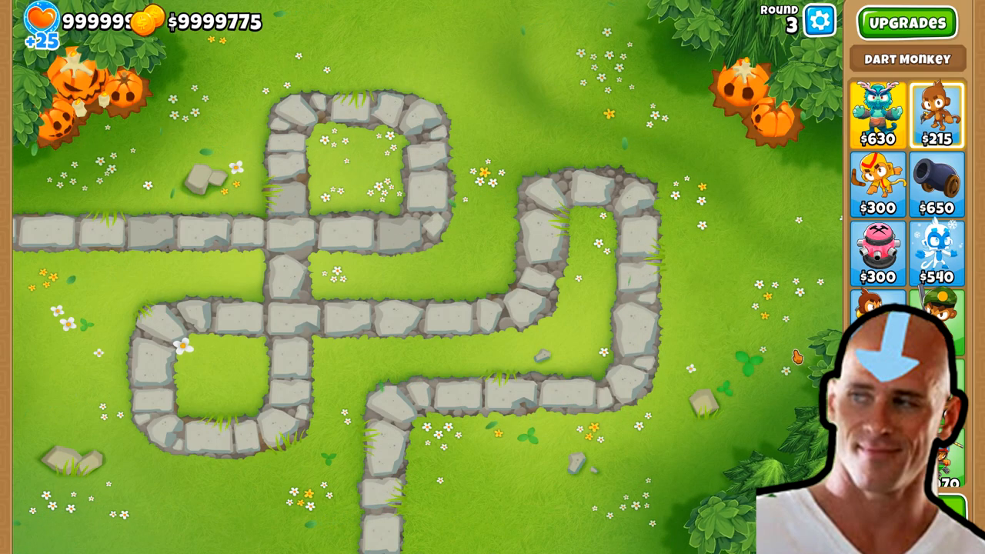
Close Bloons TD 6 and return to the Windows desktop
left_click(346, 157)
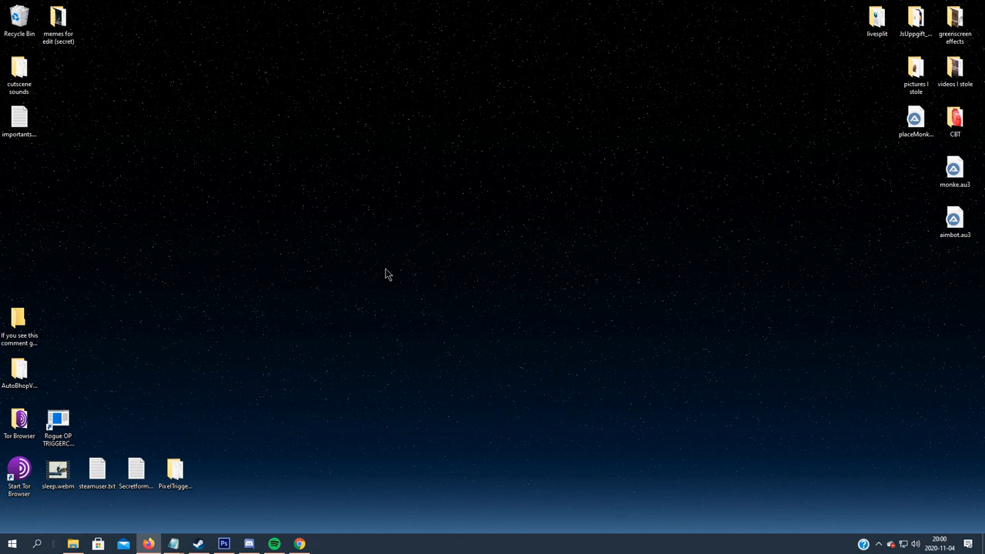
mouse_move(336, 499)
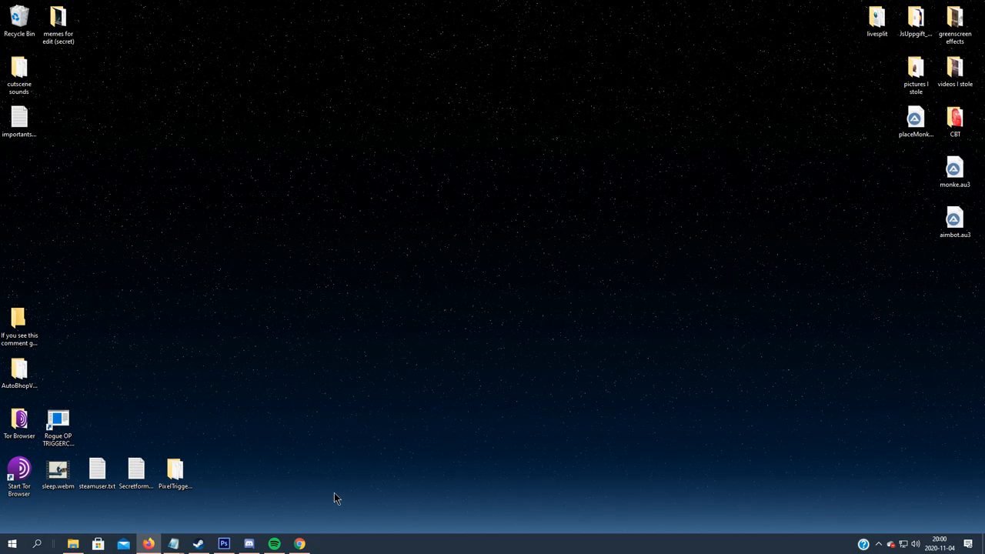
Play an AimBooster round by hand in Chrome, ending at 51.6% accuracy with 16 targets hit
left_click(299, 545)
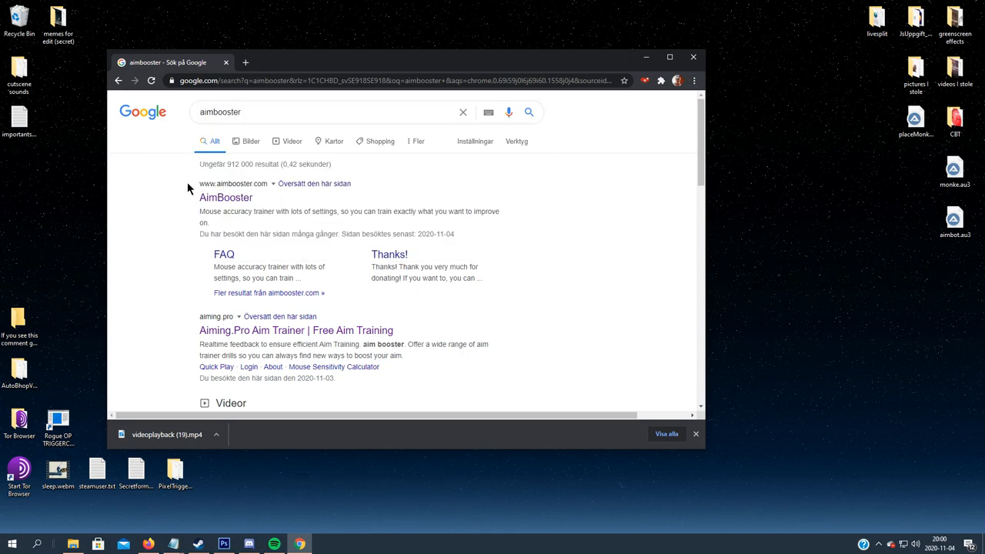
left_click(225, 197)
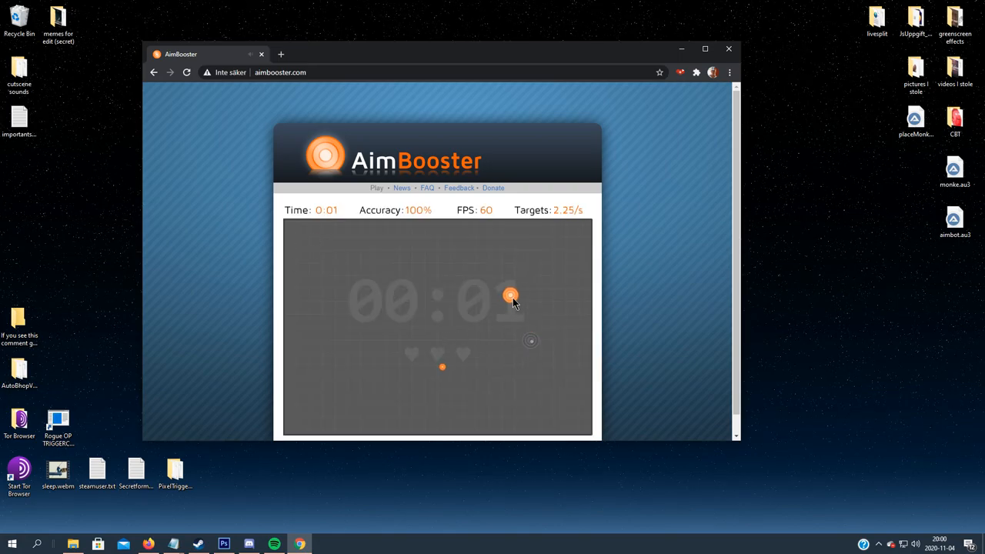
left_click(511, 295)
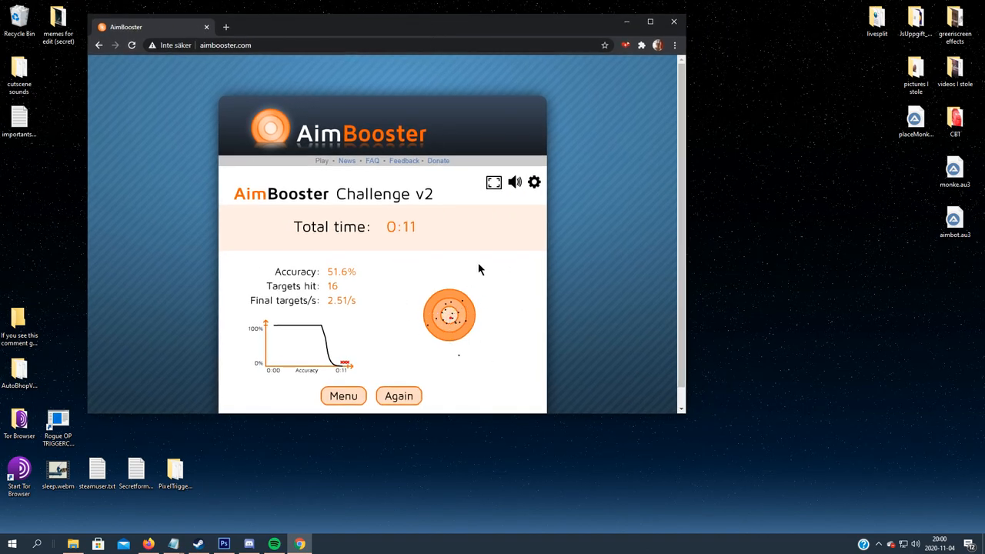
mouse_move(681, 436)
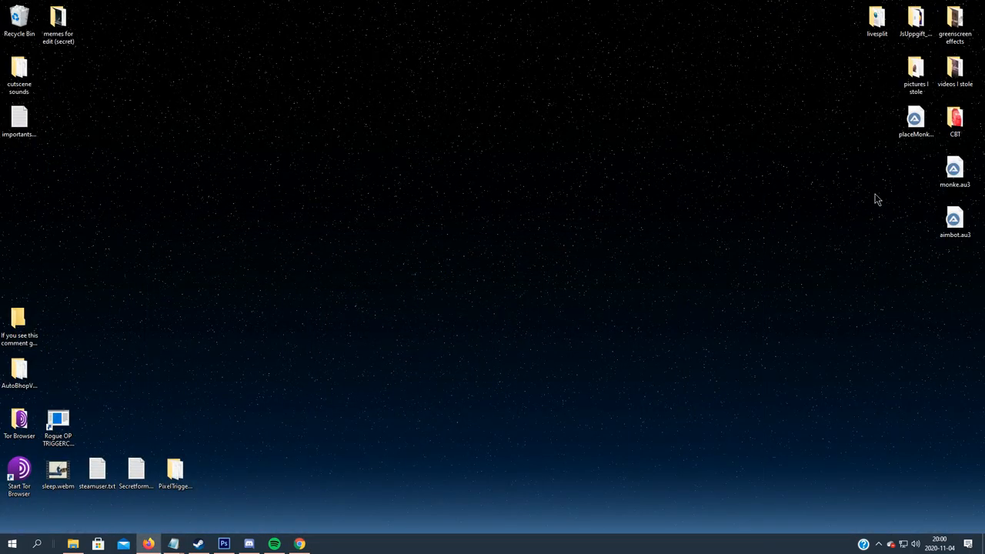
mouse_move(474, 269)
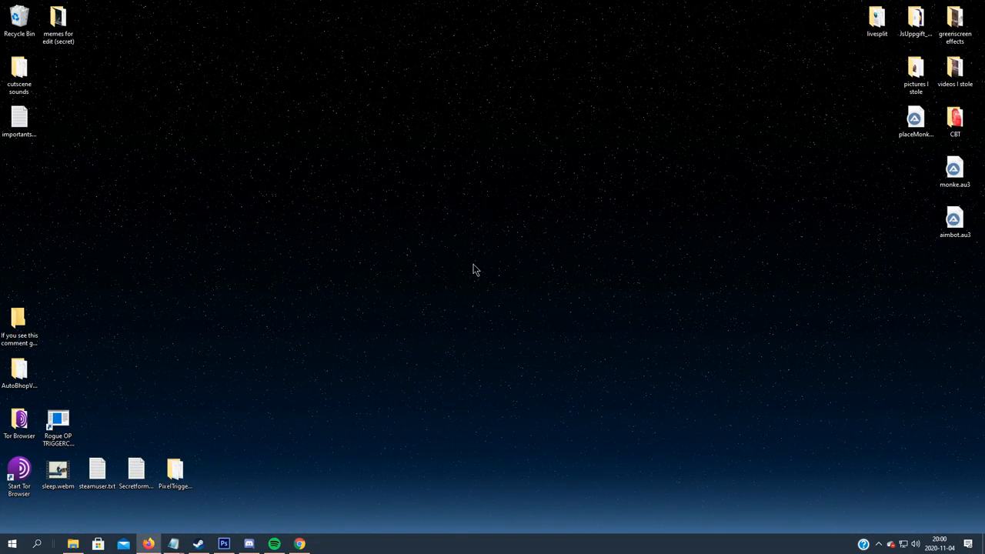
Create a new AutoIt v3 script named aimbooster auto on the desktop and open it with Edit Script
right_click(474, 269)
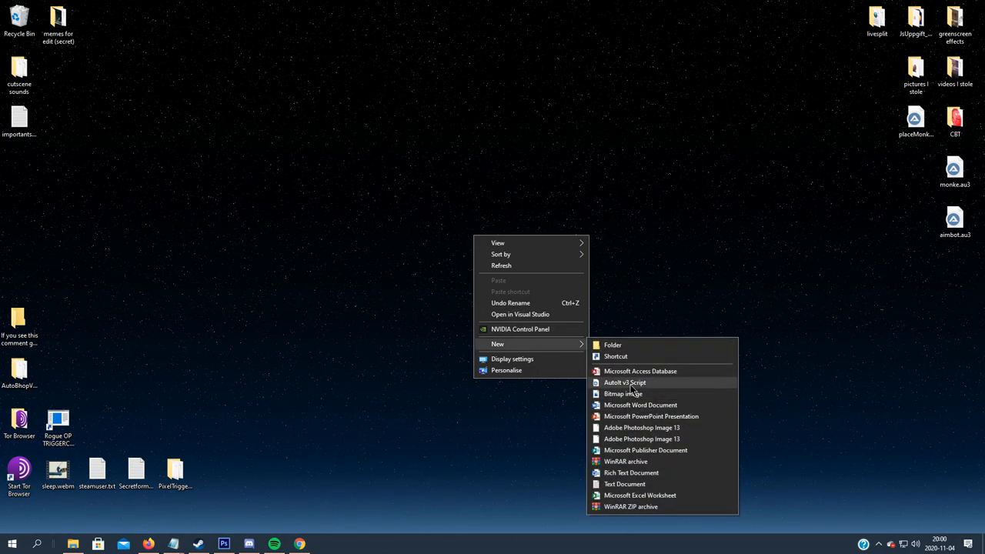
left_click(625, 382)
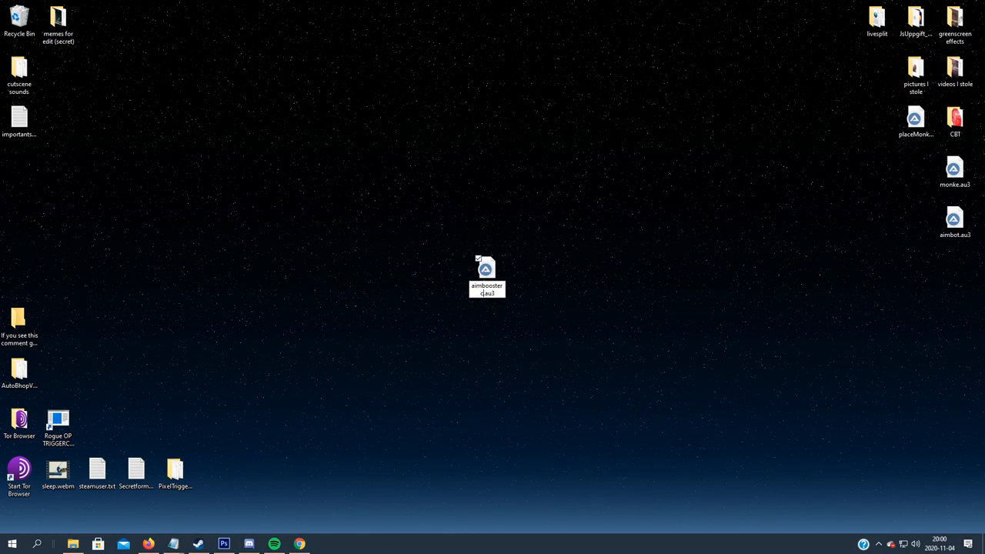
left_click(487, 275)
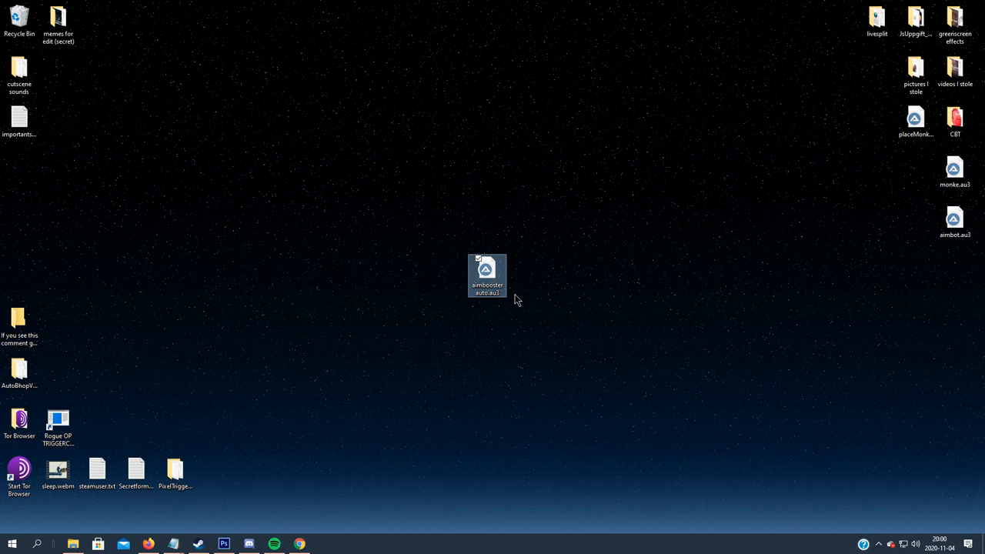
right_click(486, 275)
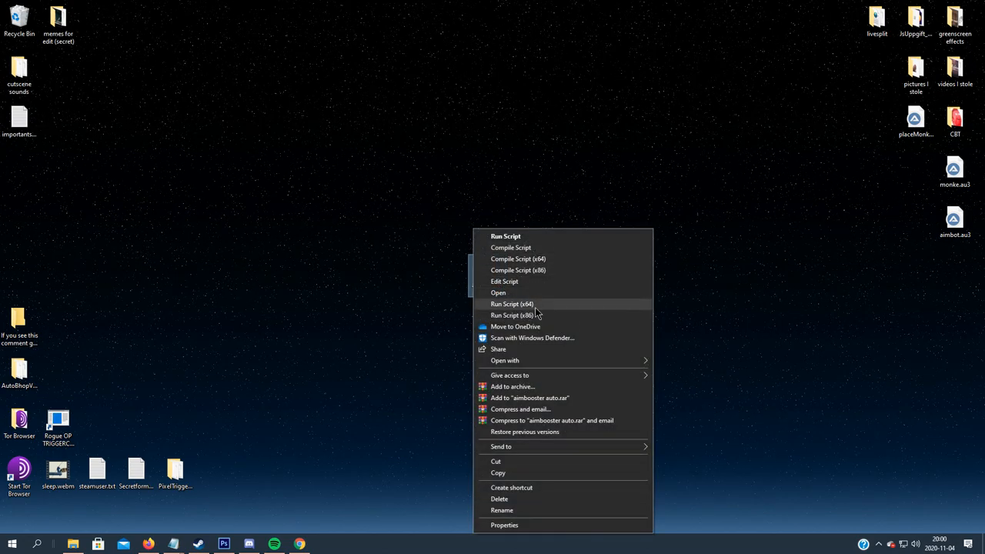
left_click(505, 280)
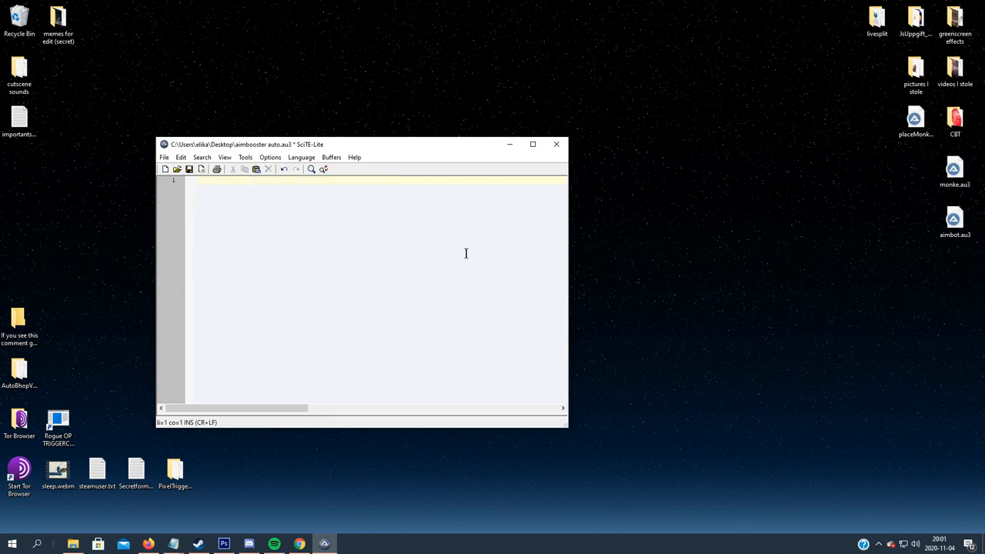
Add HotKeySet lines binding p to aim and Ctrl+E to the exit switch
type("HotKeySet")
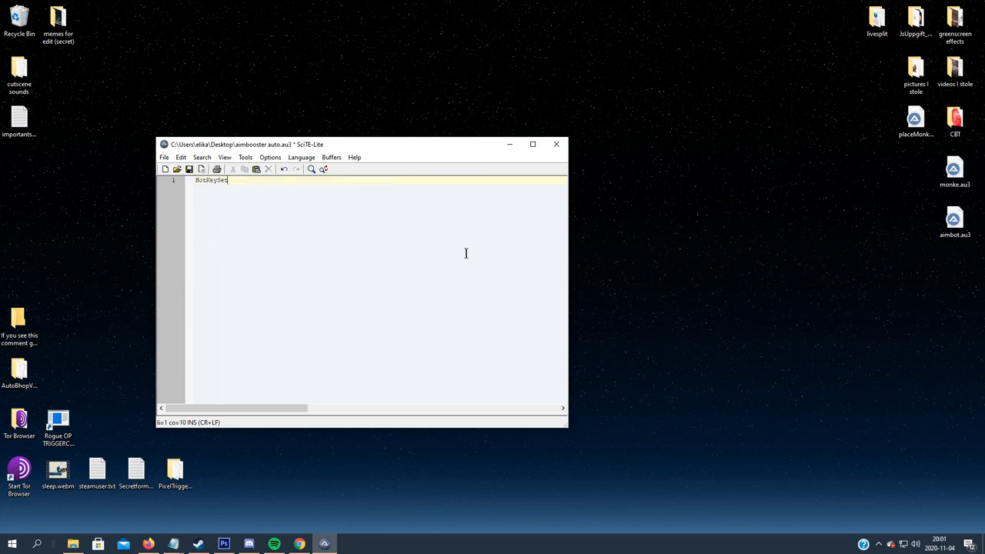
type("(\"")
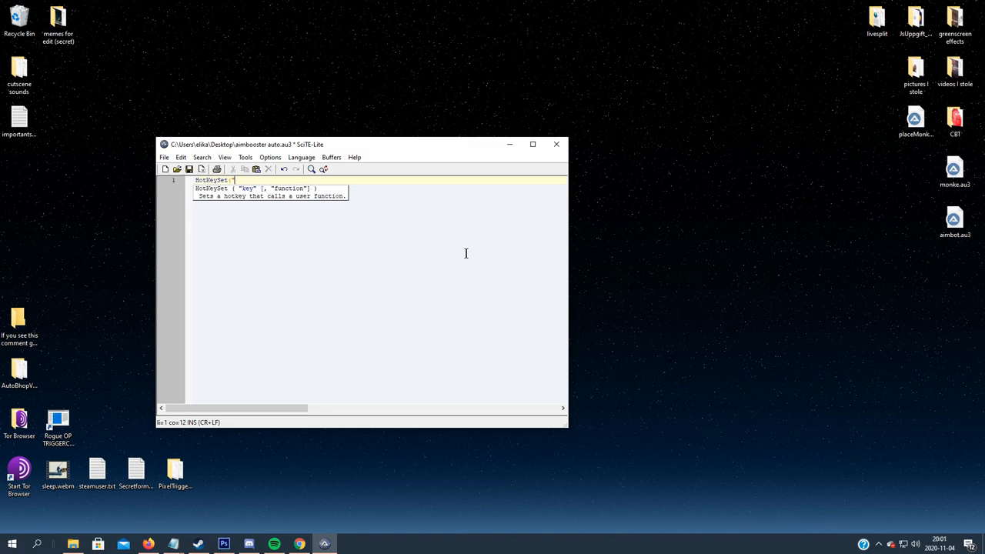
type("p")
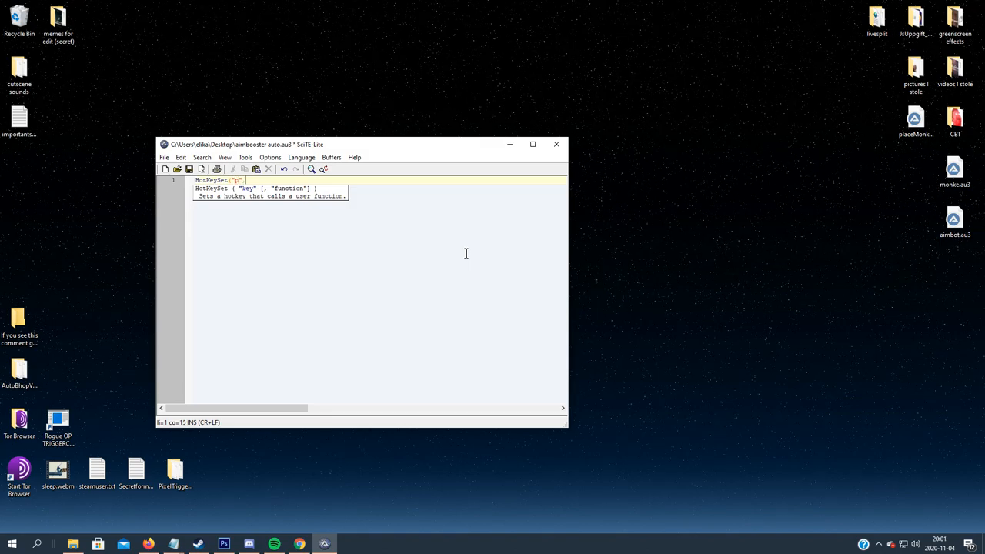
type("\", \"")
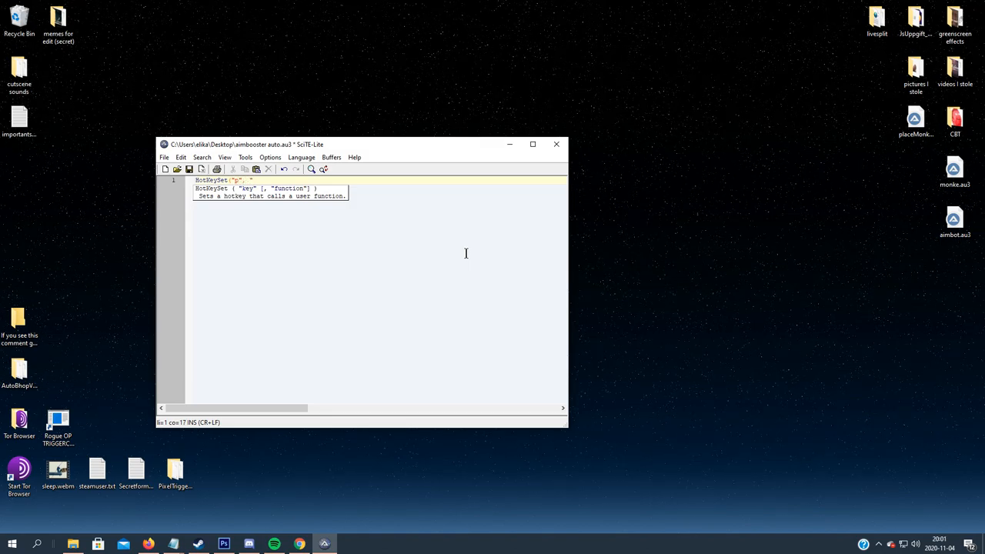
type("\"aim\")")
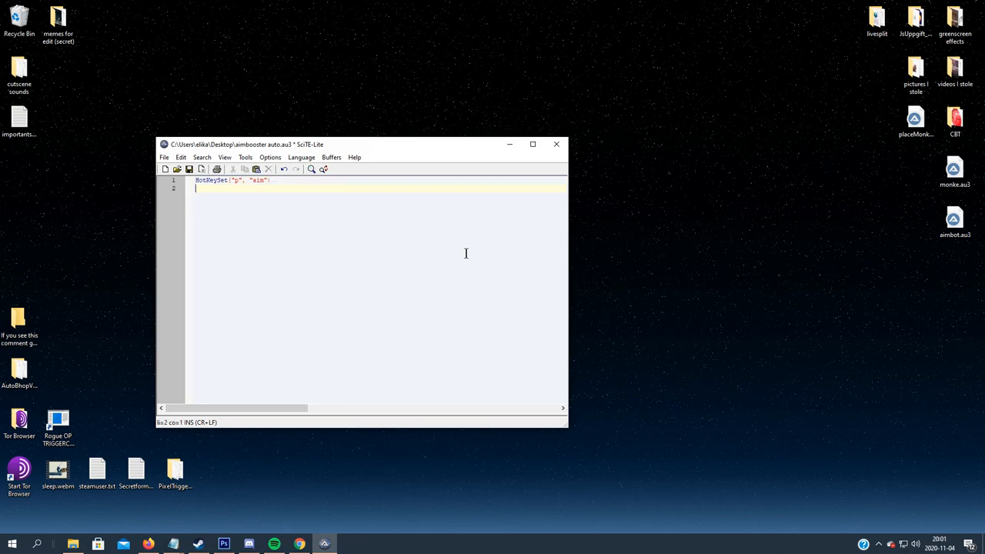
type("HotKeySet(\"")
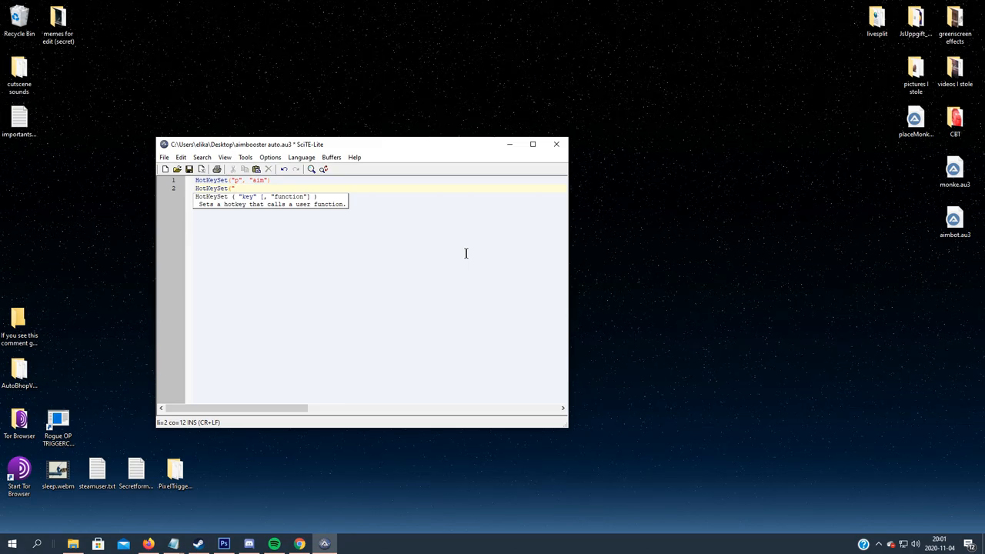
type("Esc")
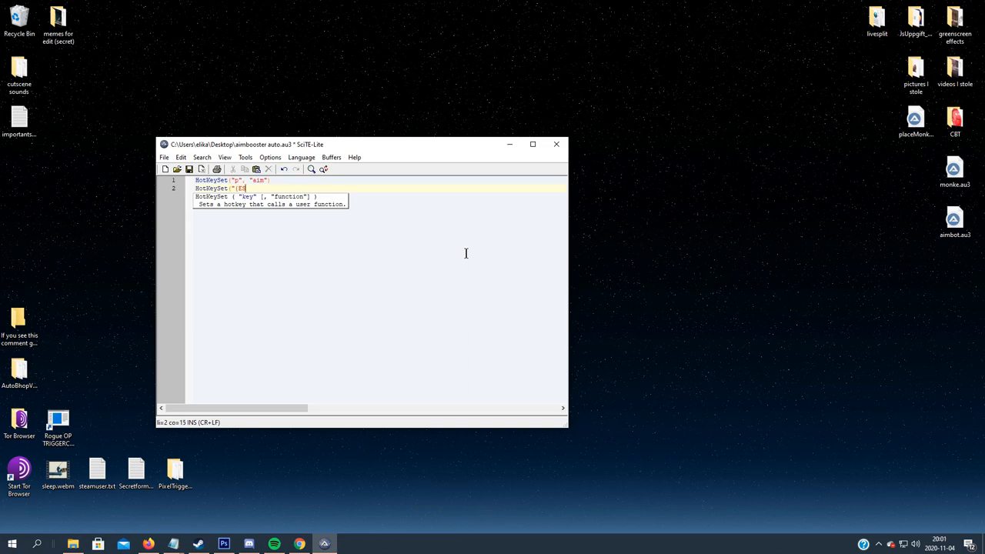
type("C)")
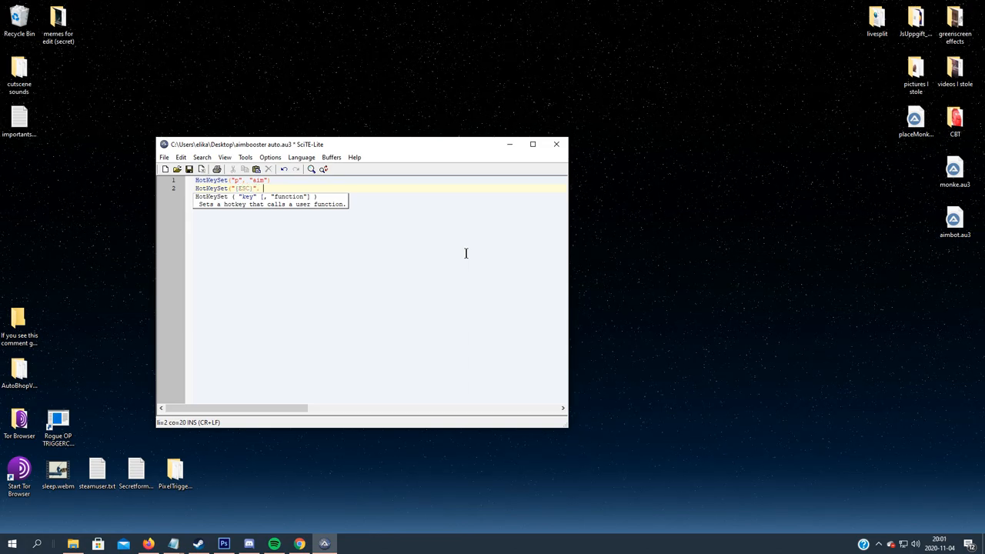
type("\"KillSwitch\")")
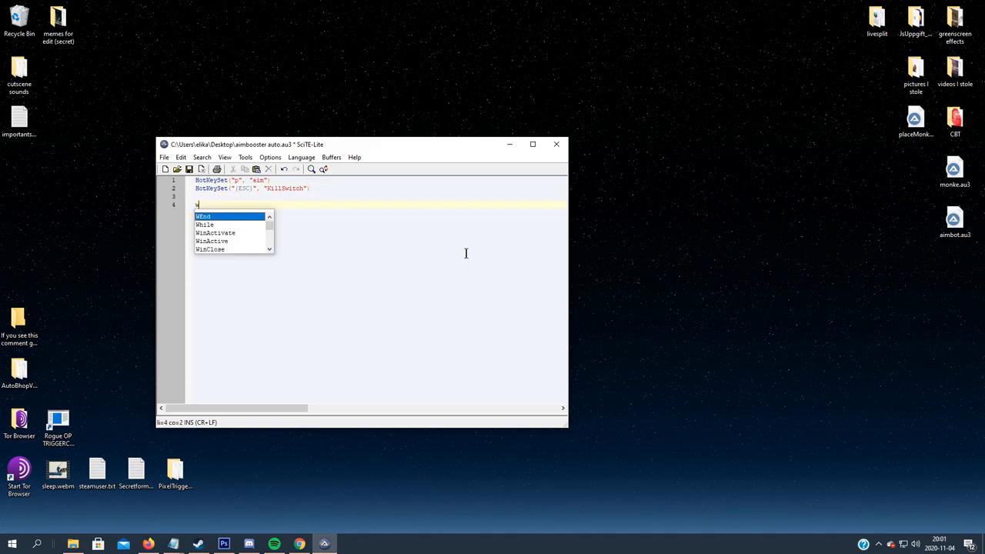
Add an idle While 1 loop with Sleep(50) and WEnd
type("hile (")
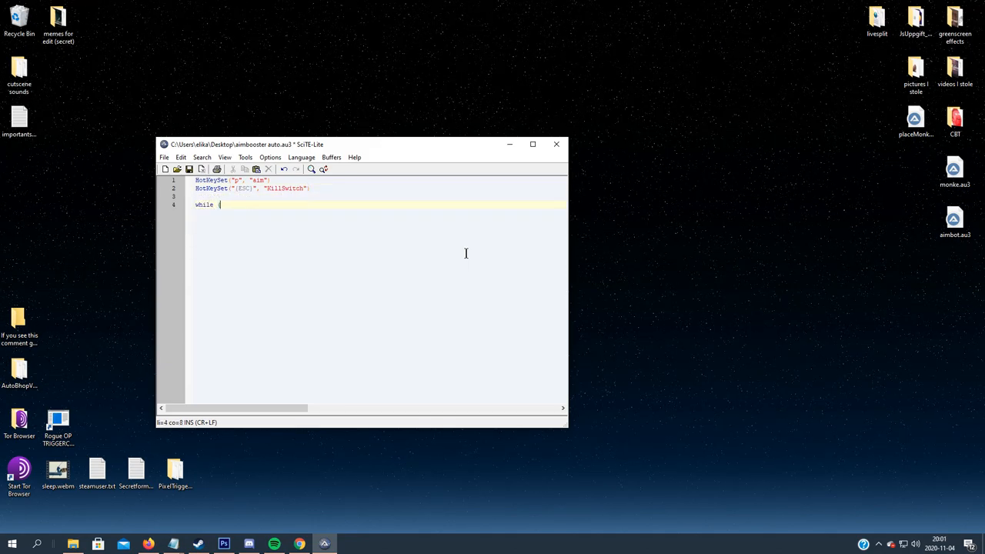
type("1")
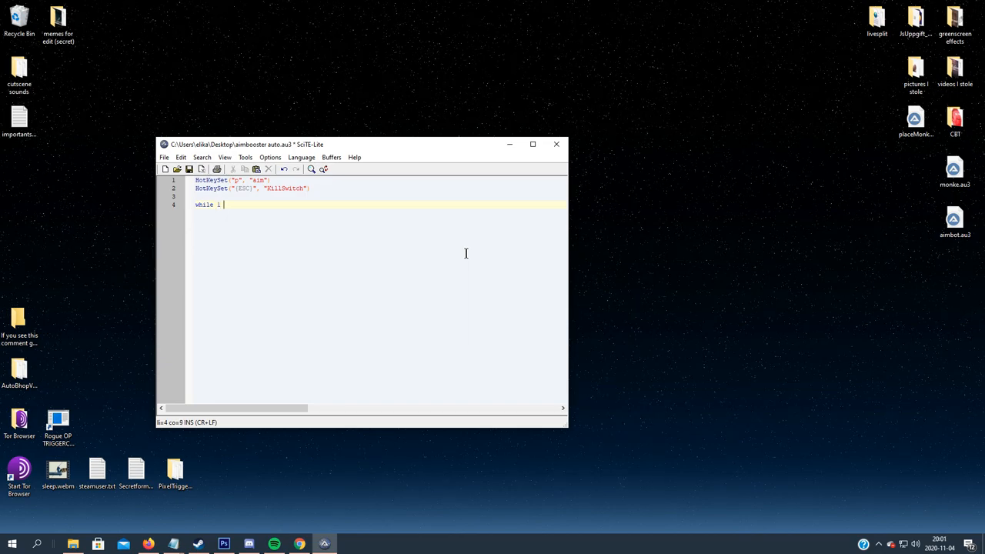
type("Sleep")
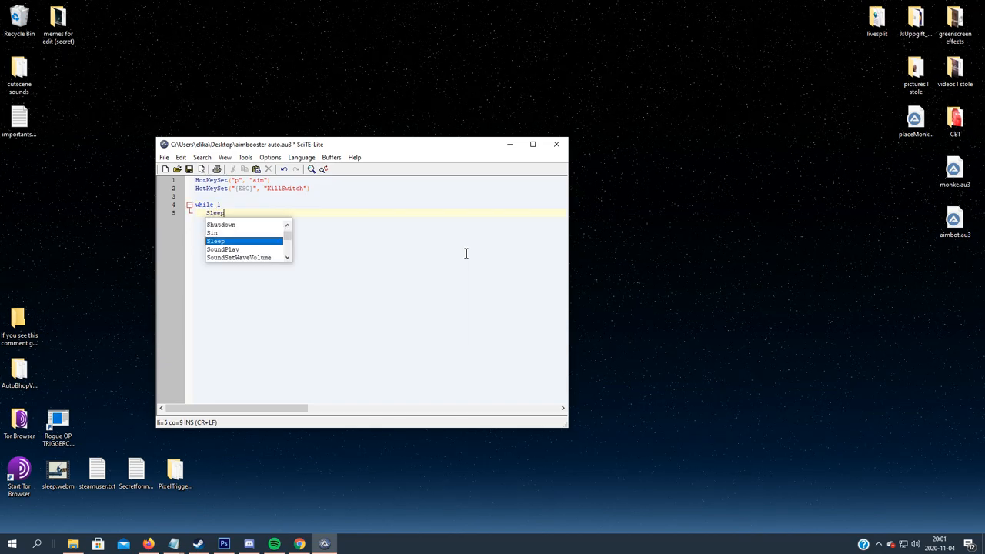
type("(50)")
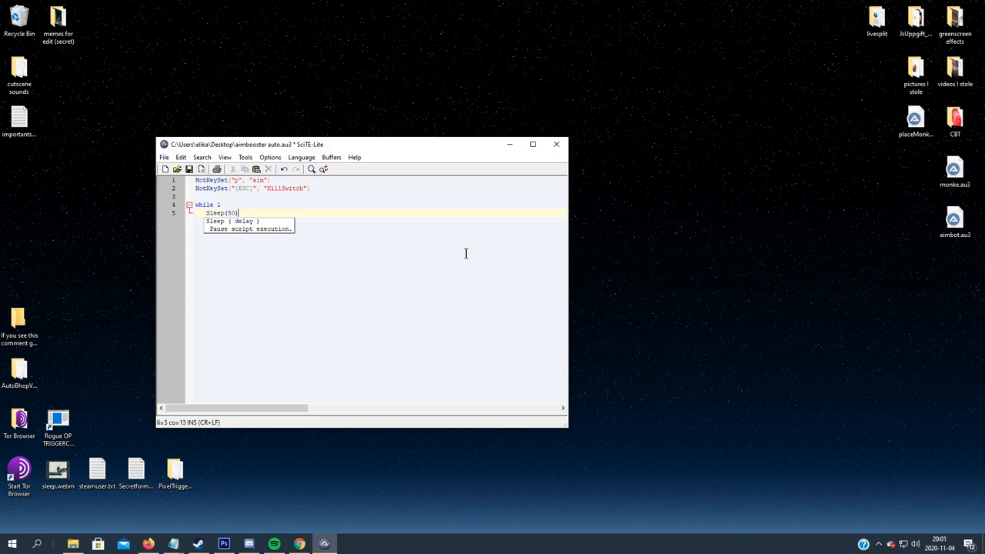
type("WEnd")
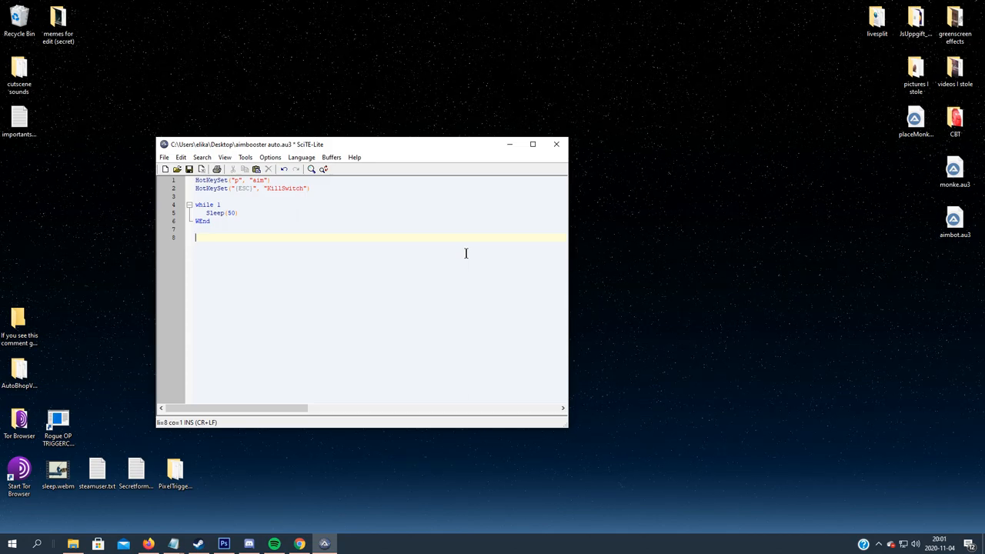
Start Func aim() with a While 1 loop and a $PIX = PixelSearch( assignment
type("Func A")
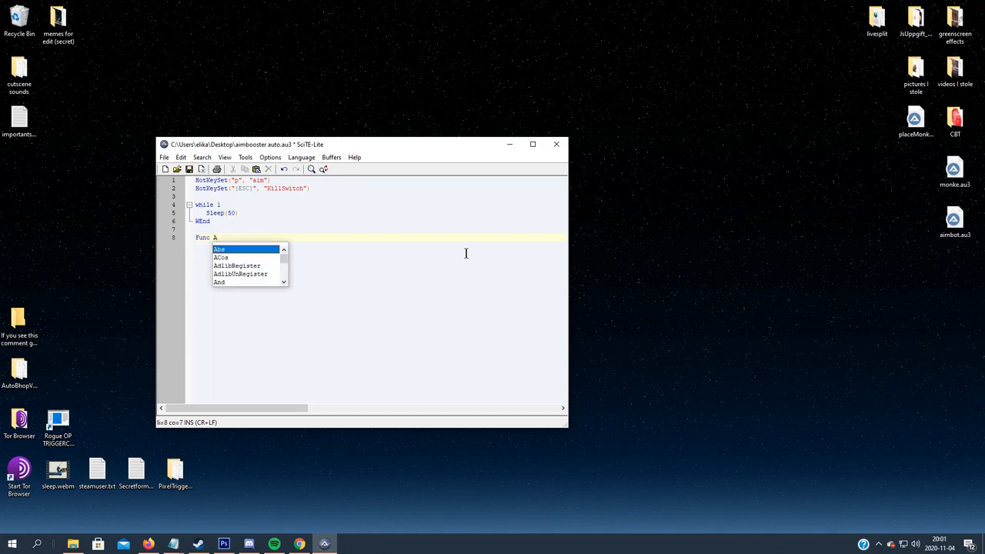
type("im()")
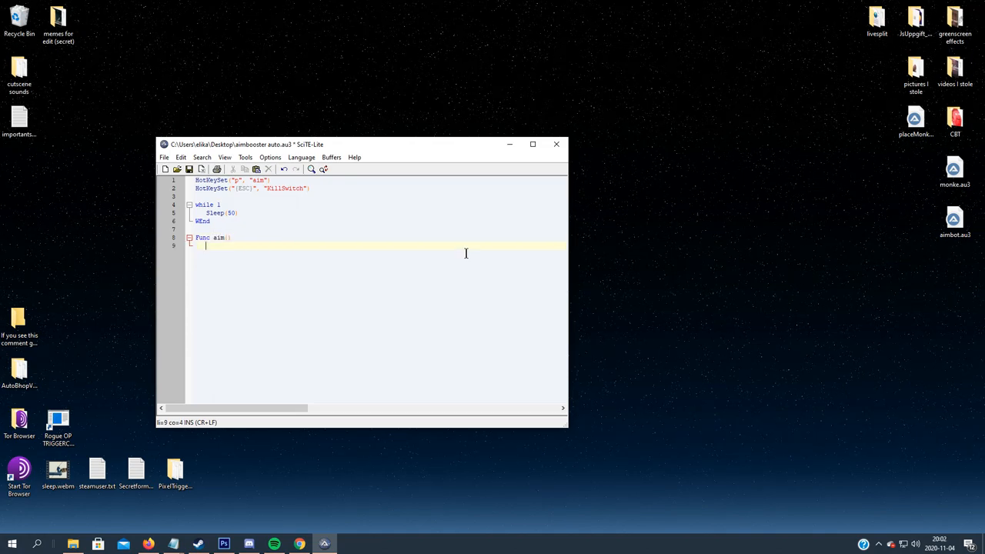
type("while 1")
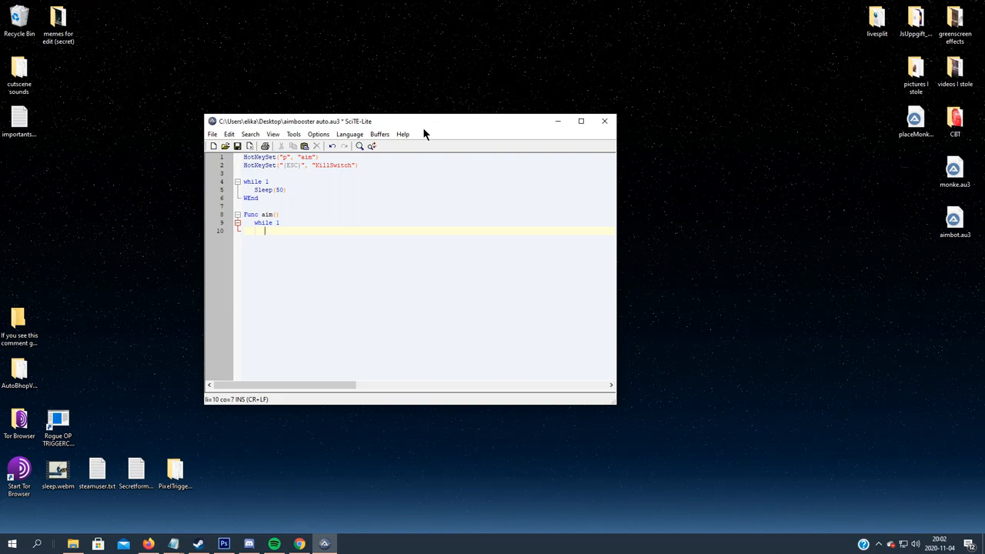
type("s")
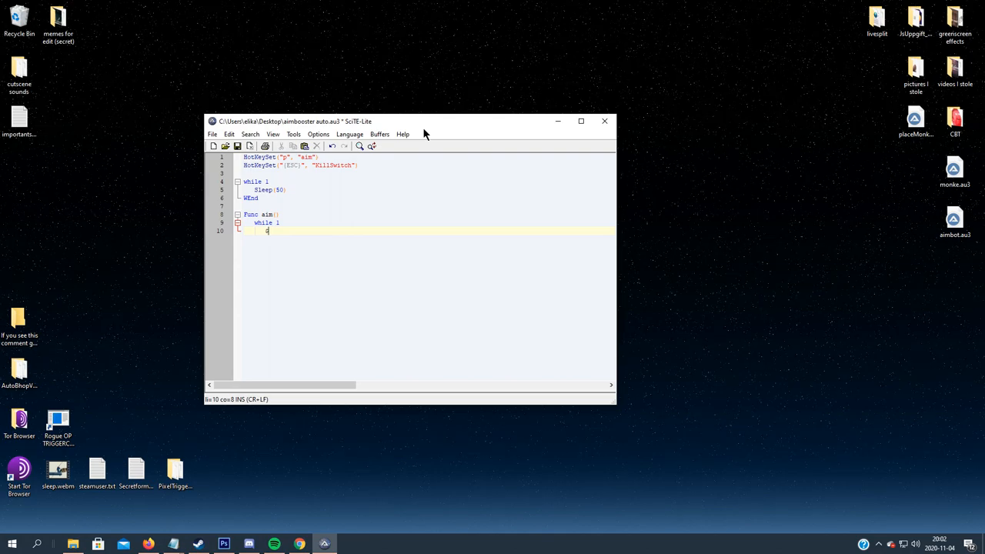
type("PIX = Pixel")
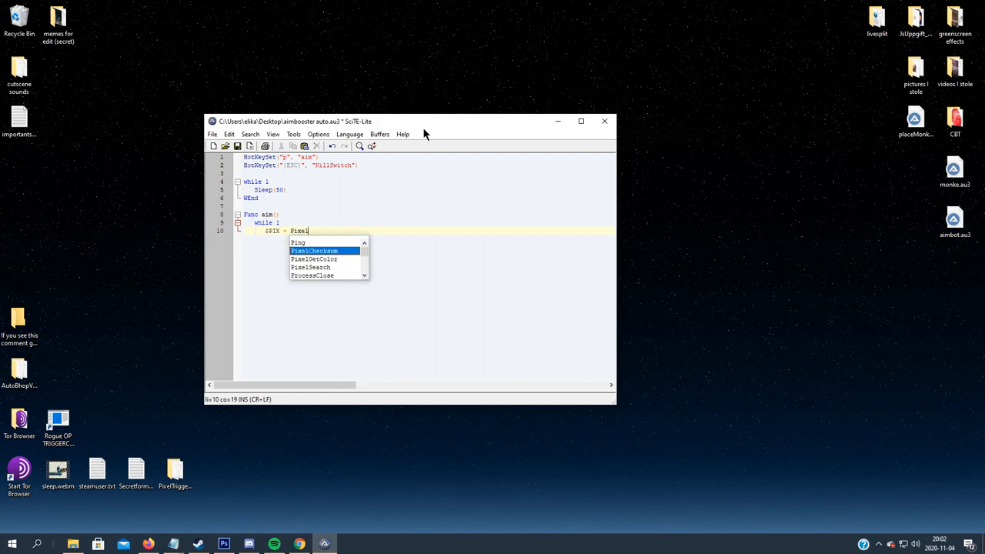
type("Search(")
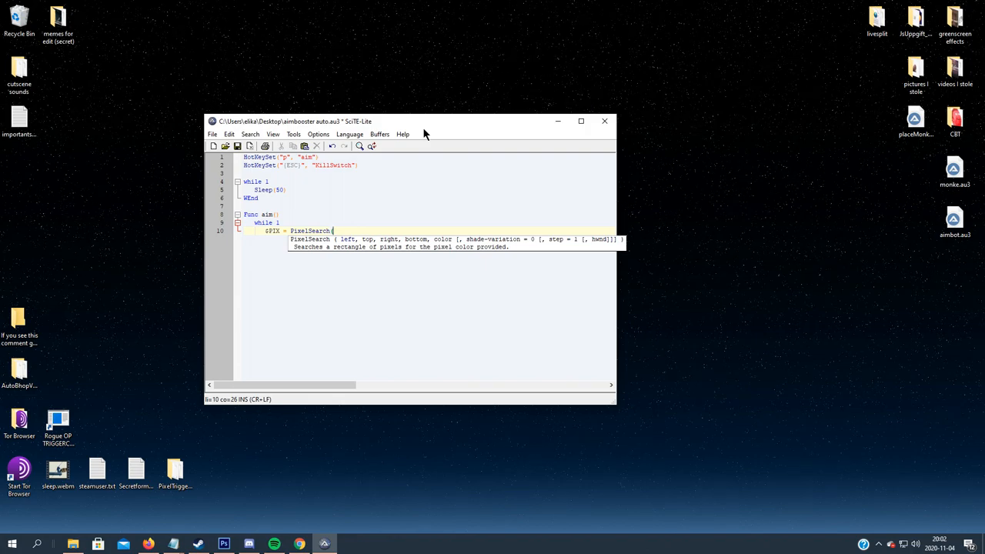
mouse_move(388, 248)
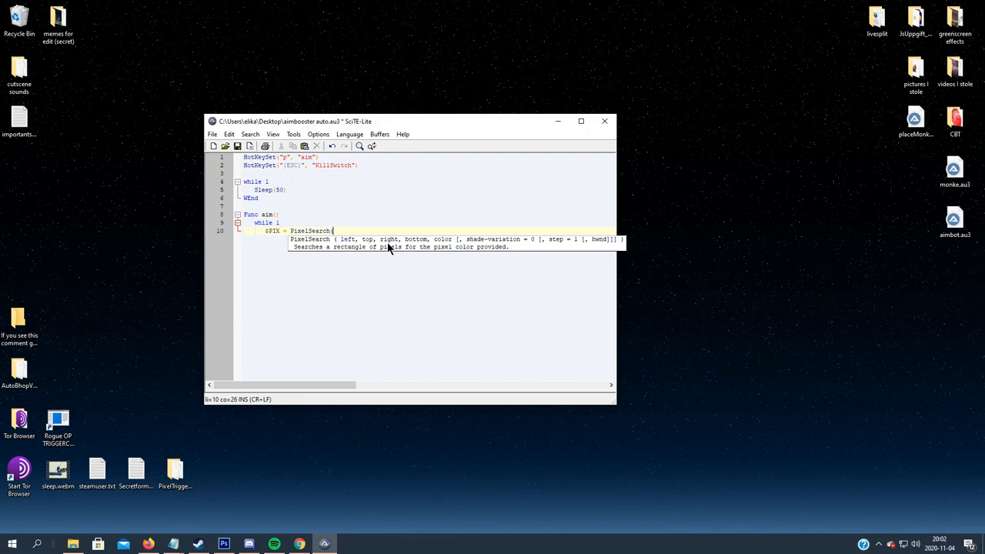
mouse_move(108, 169)
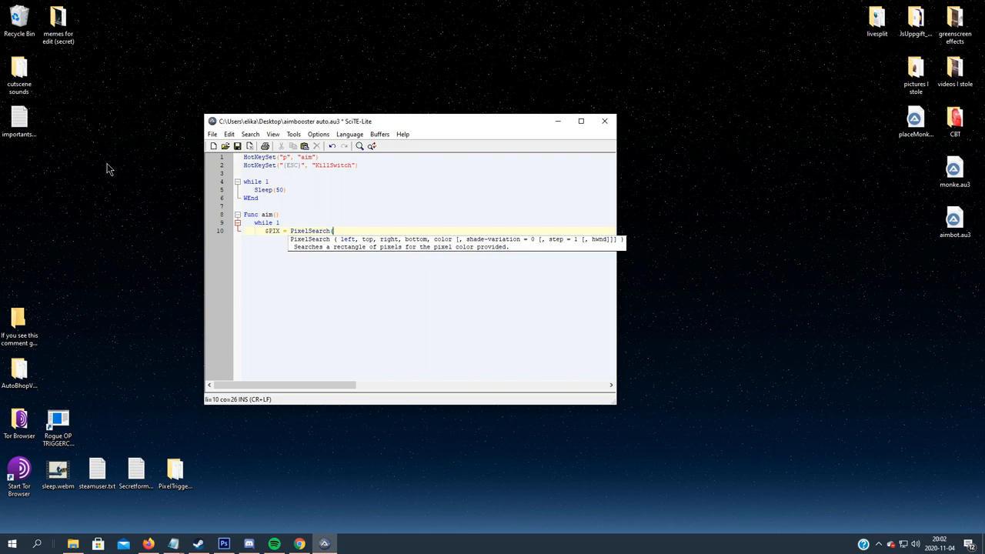
mouse_move(188, 250)
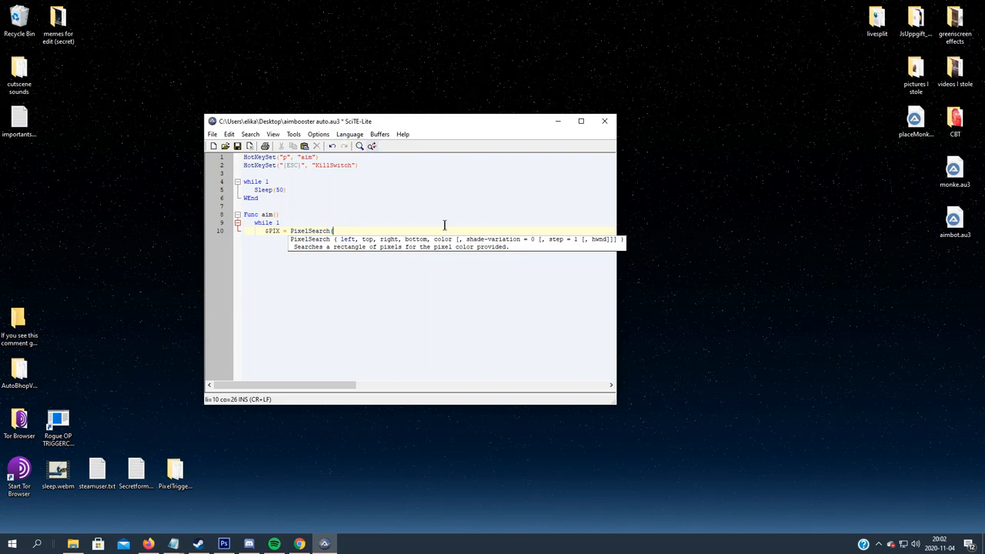
mouse_move(419, 245)
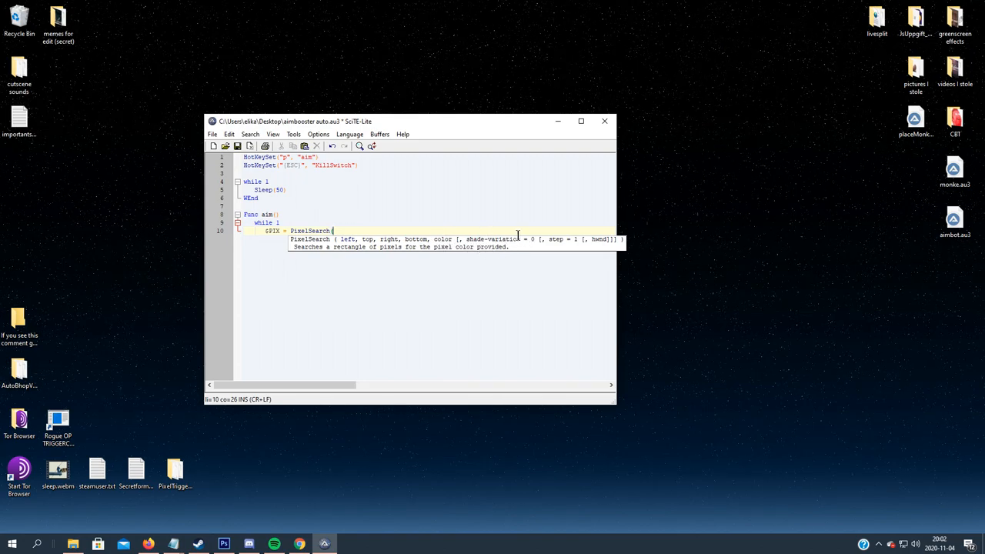
mouse_move(508, 241)
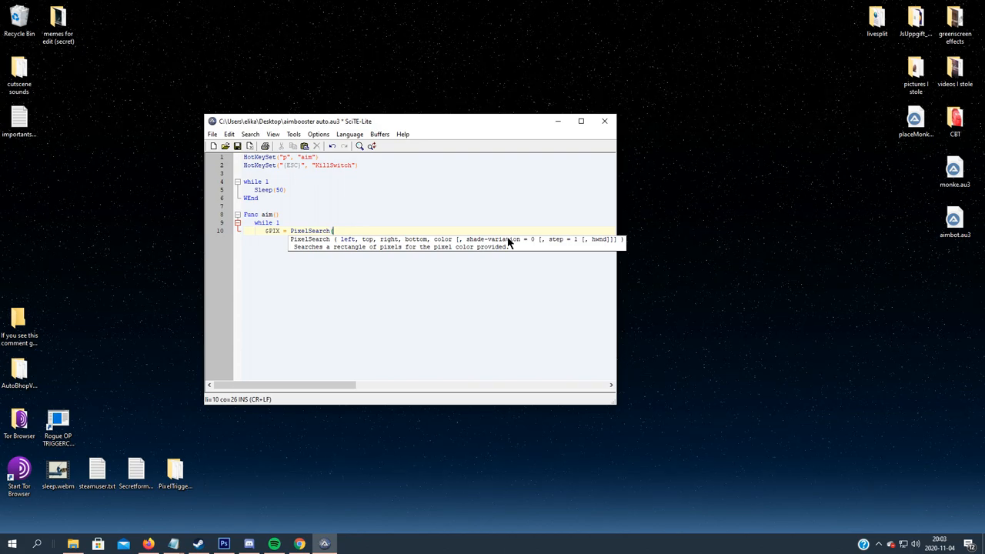
mouse_move(422, 188)
type("aut")
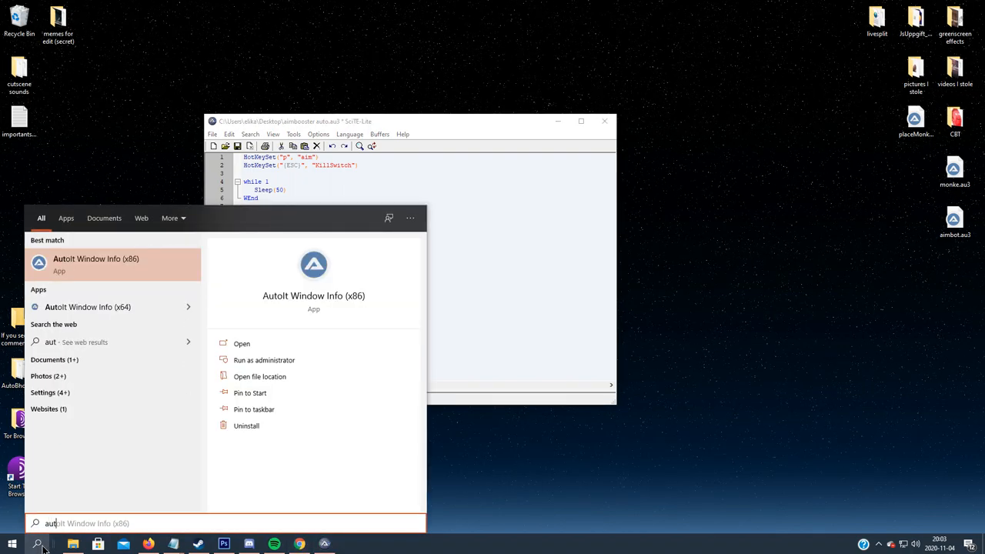
Read the play area's corners in AutoIt Window Info and enter 660, 337, 1260, 759 as PixelSearch bounds
left_click(241, 344)
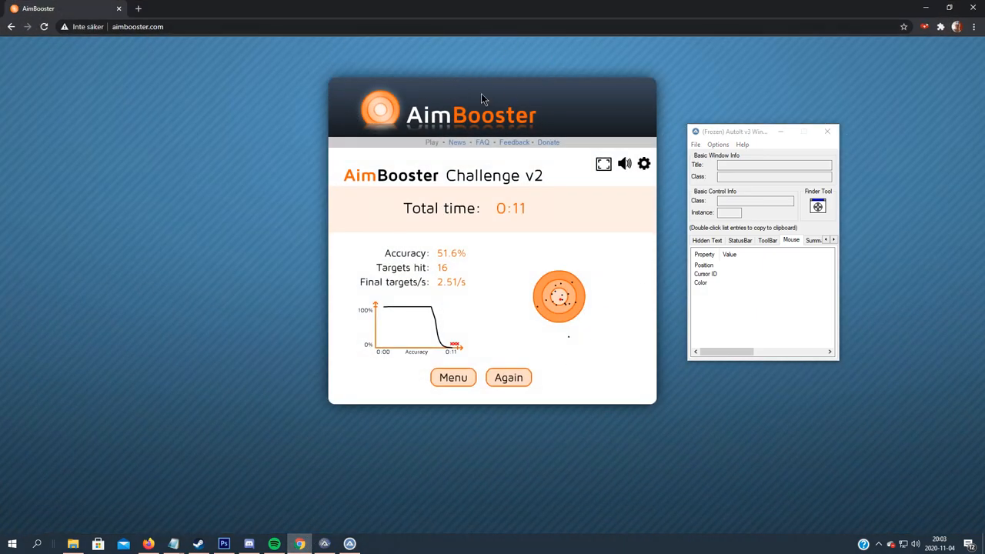
mouse_move(696, 133)
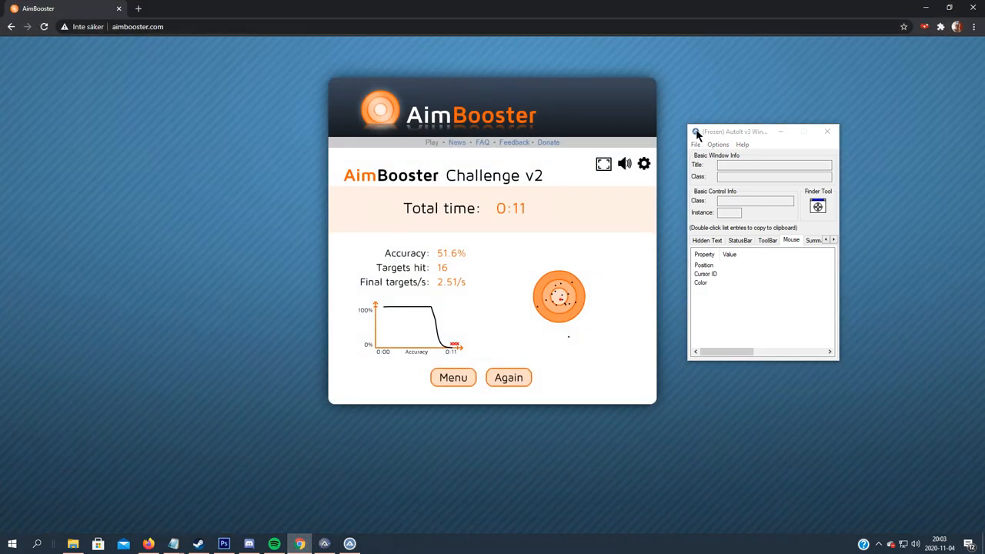
left_click(508, 378)
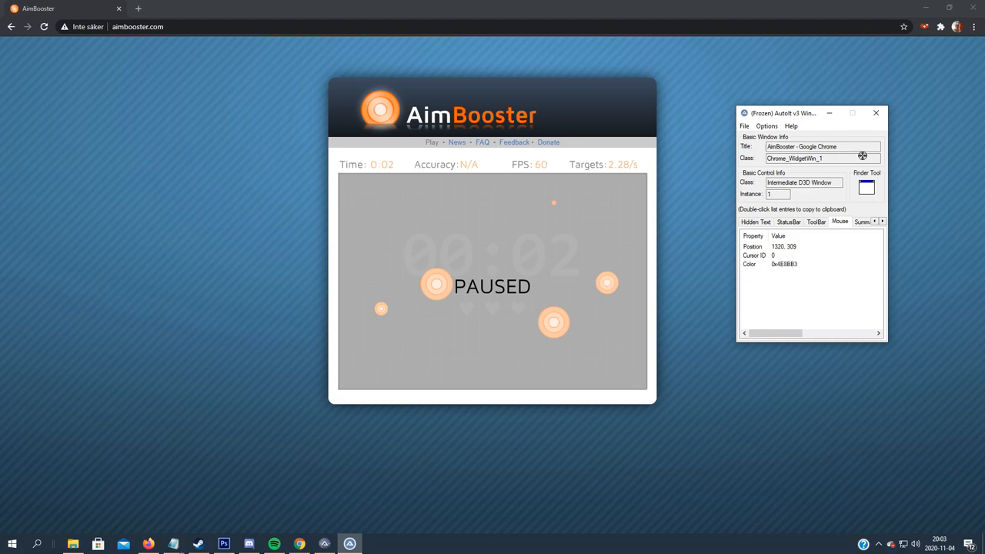
mouse_move(339, 175)
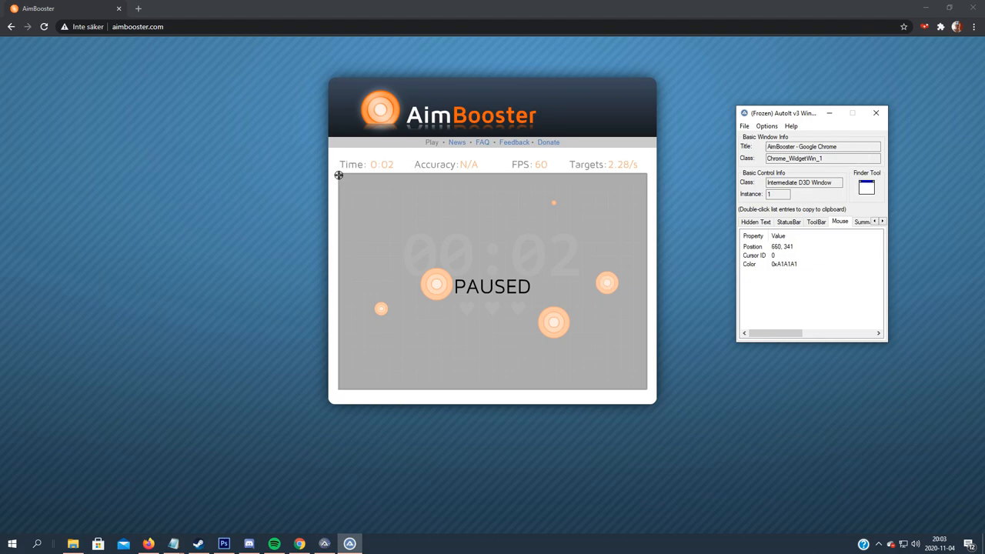
mouse_move(339, 173)
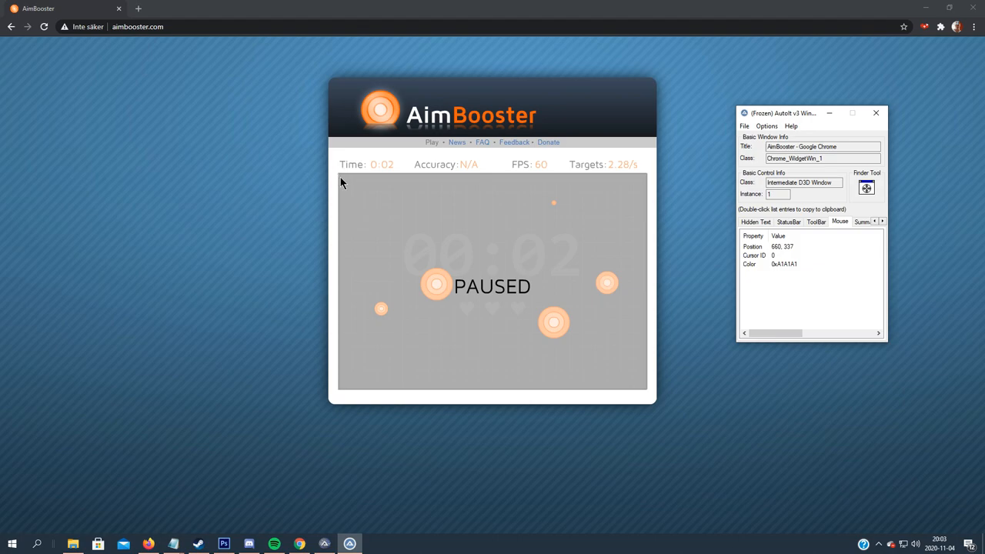
mouse_move(789, 254)
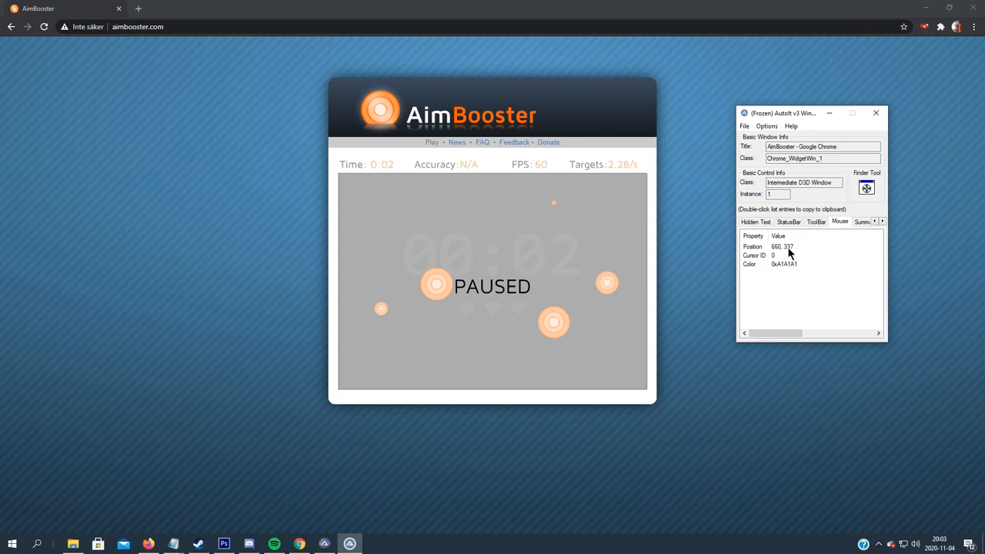
left_click(777, 247)
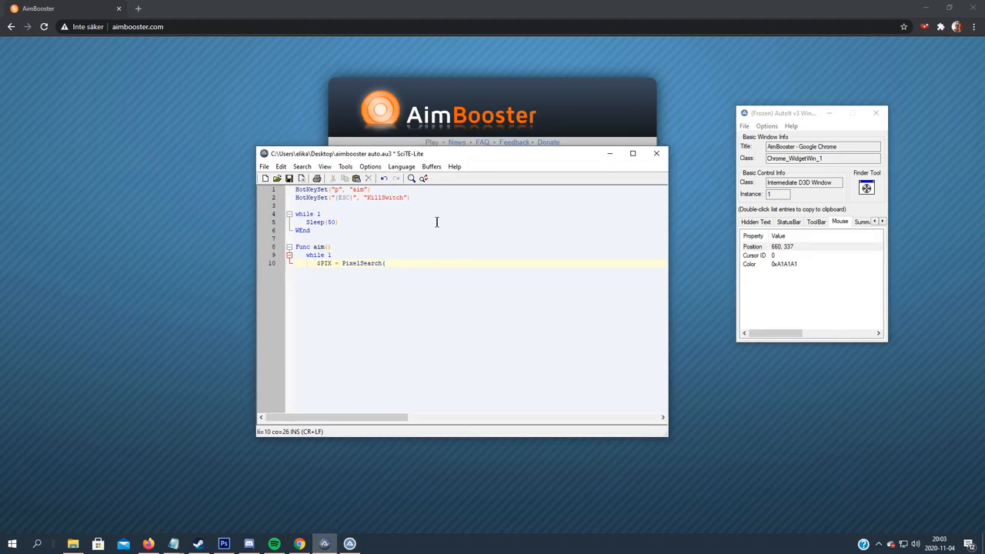
type("660, 337,")
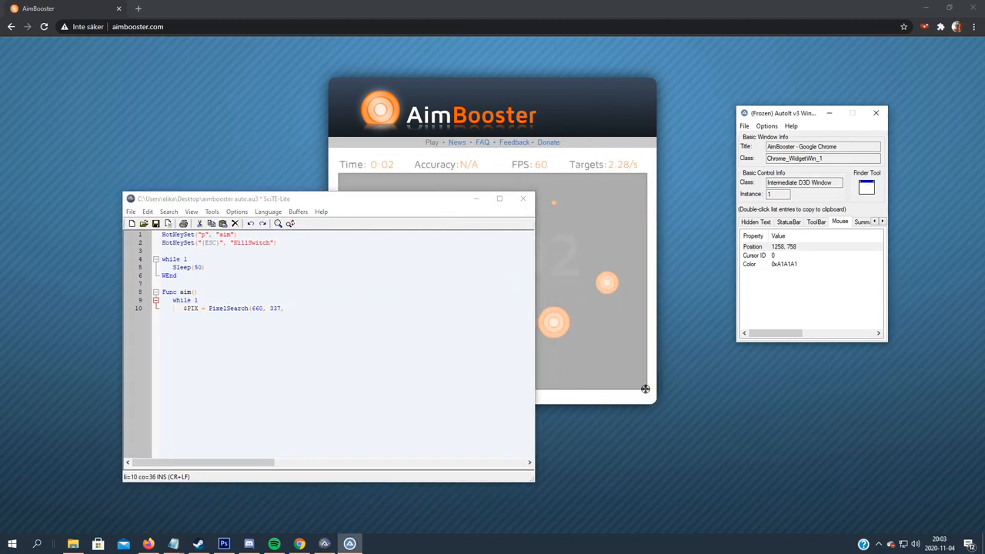
mouse_move(649, 394)
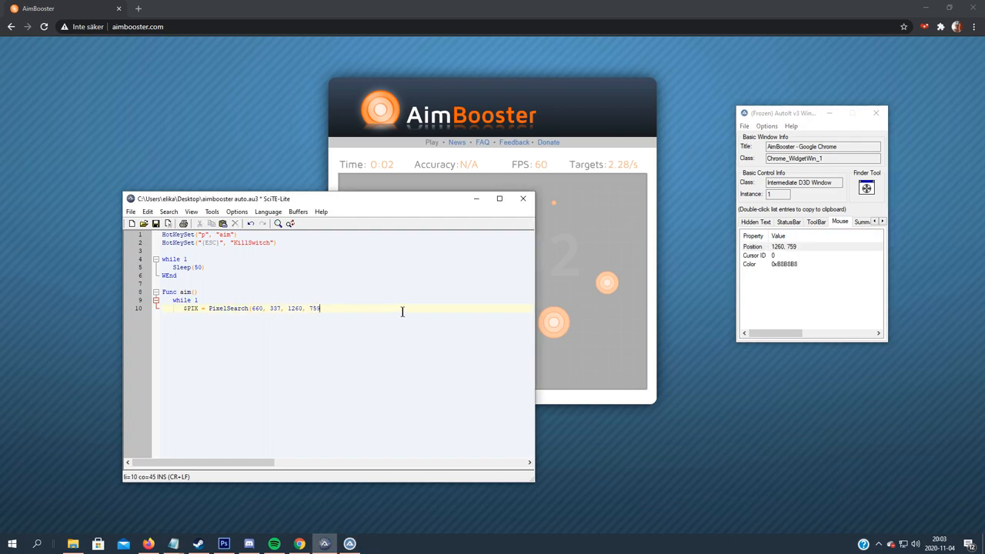
type(",")
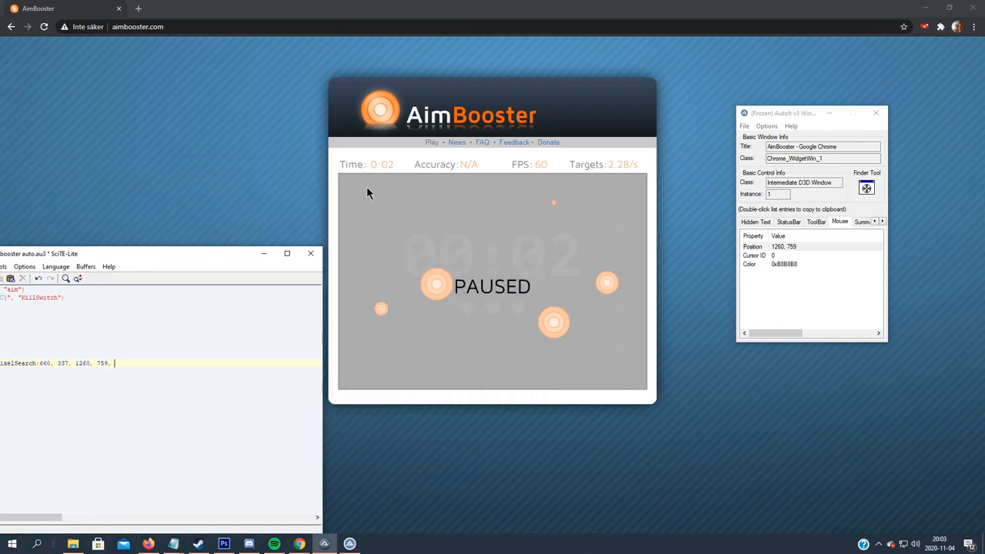
mouse_move(249, 268)
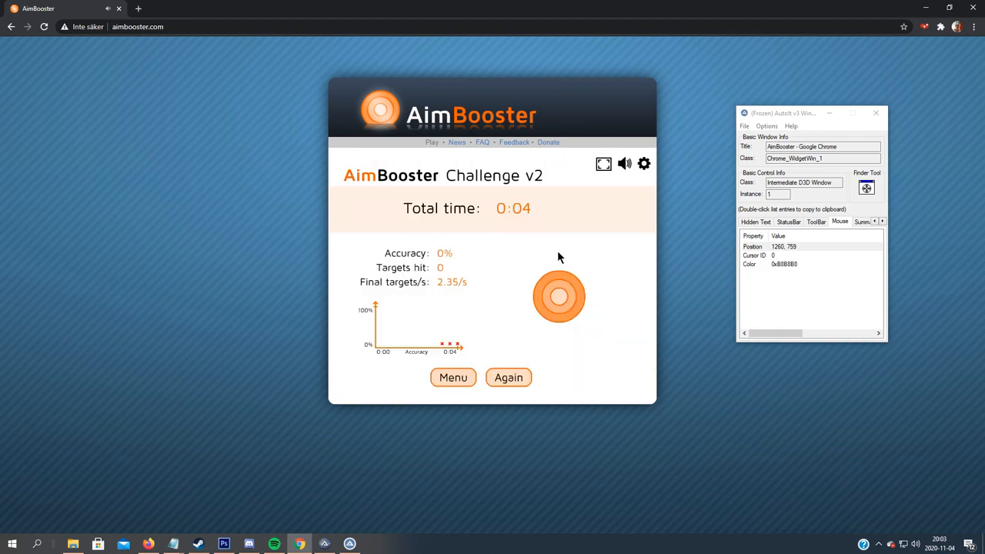
mouse_move(671, 280)
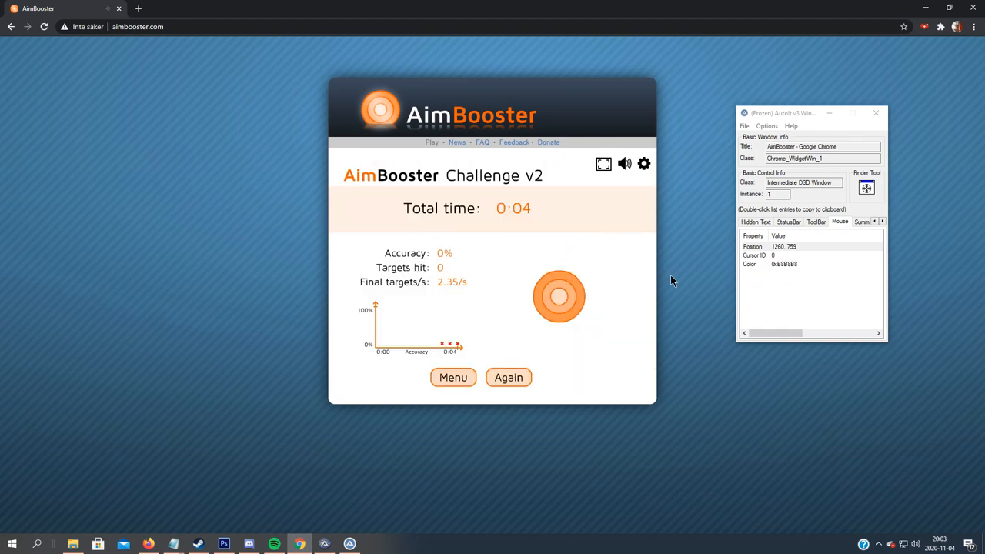
mouse_move(570, 298)
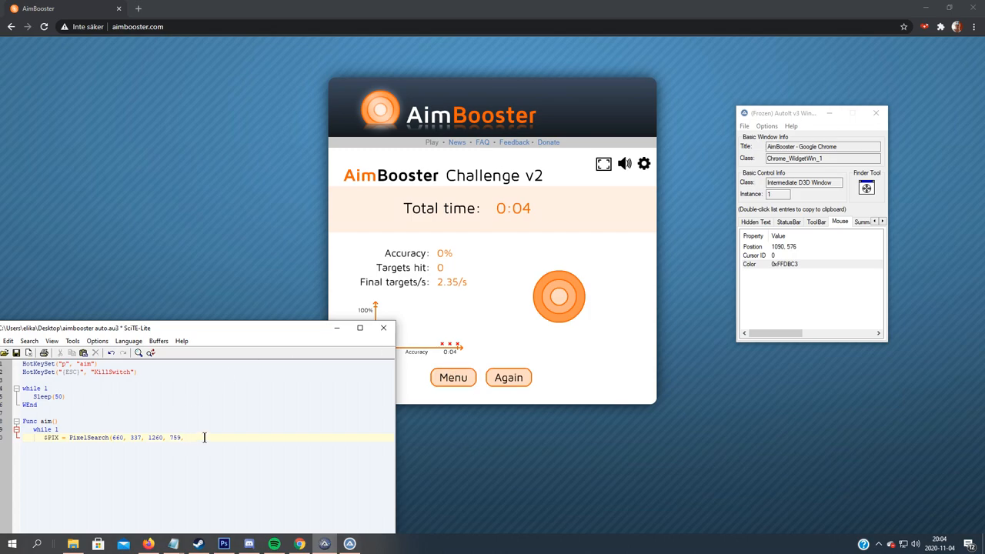
Complete PixelSearch with colour 0xFFDBC3 and shade variation 1, moving the editor aside
type("0xFFDBC3,")
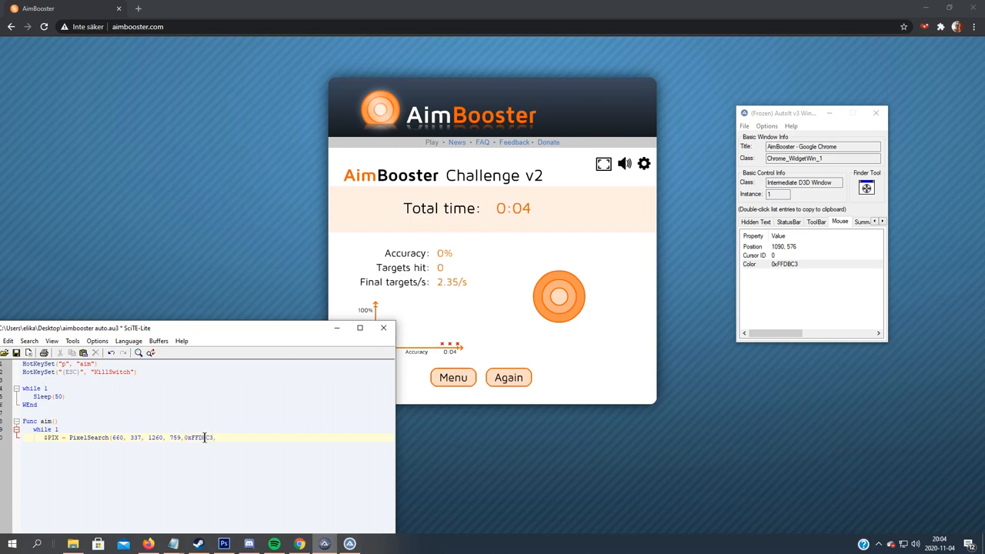
type("1")
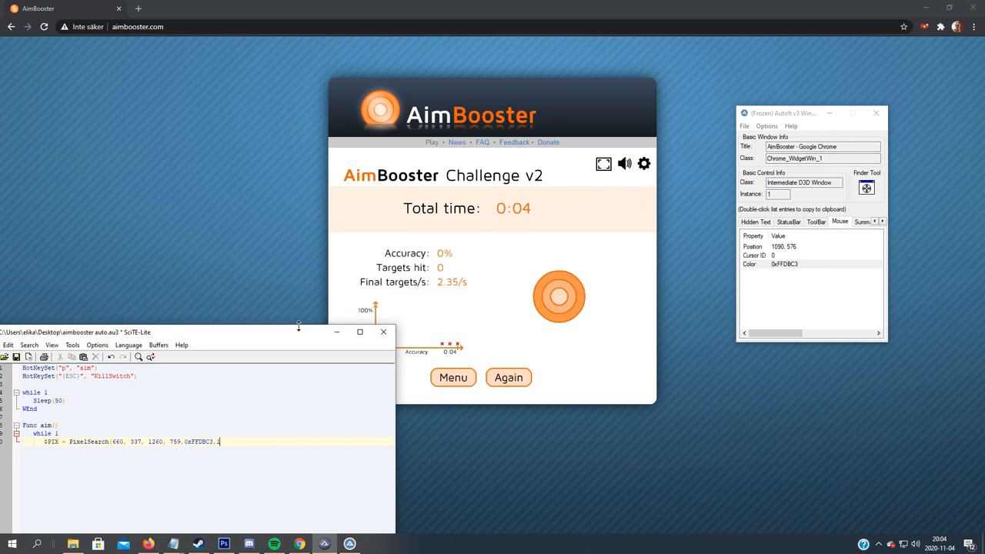
left_click_drag(193, 332, 169, 208)
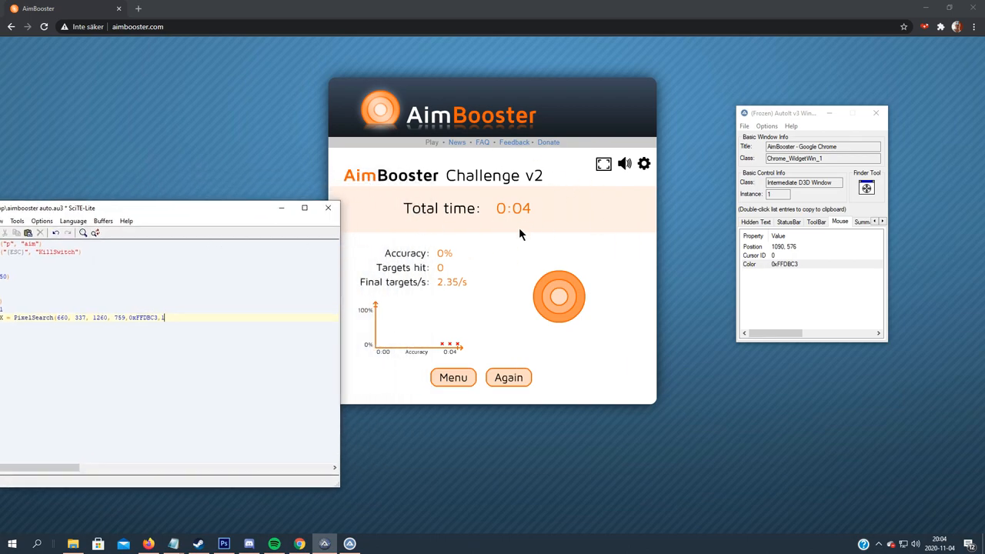
mouse_move(392, 254)
type(")")
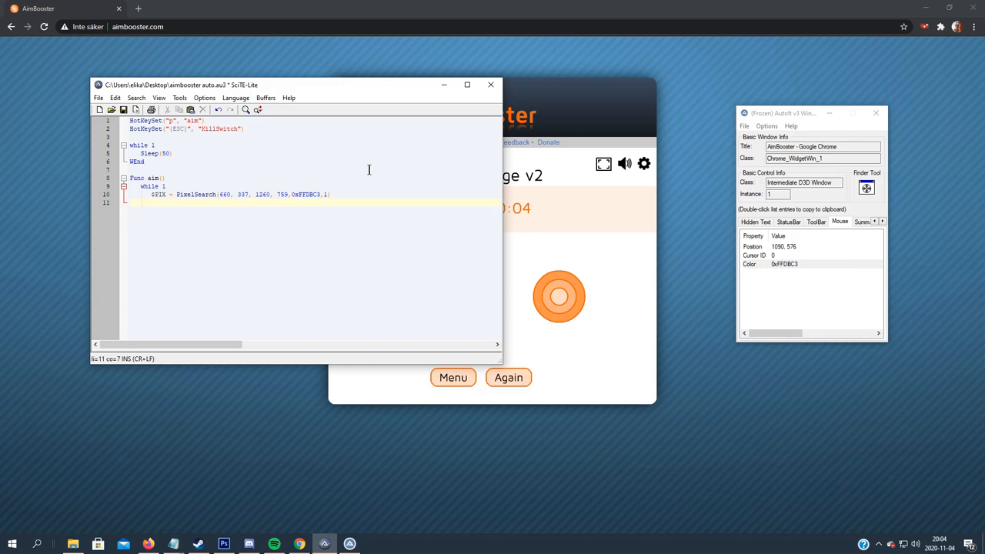
mouse_move(260, 200)
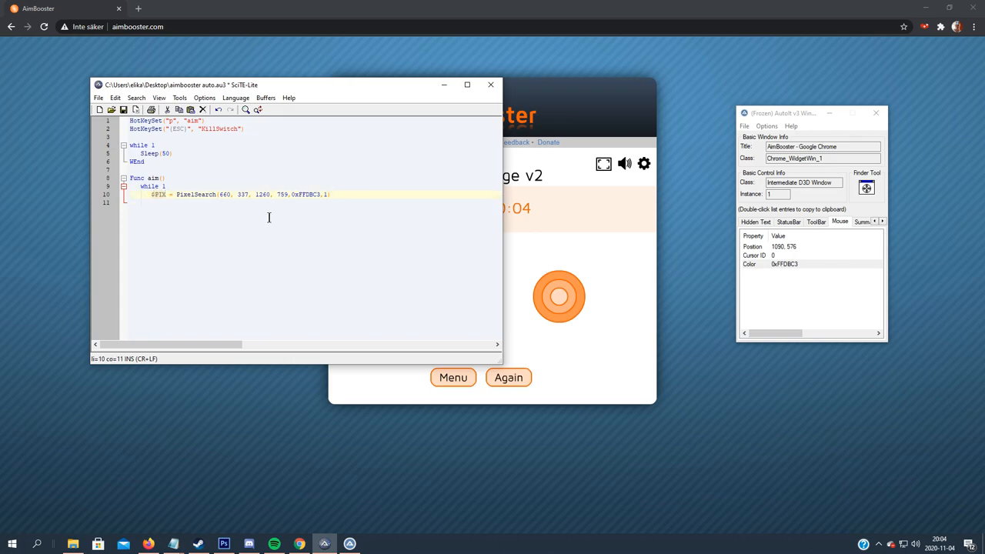
Add If IsArray($PIX) Then MouseClick("LEFT",$PIX[0],$PIX[1],1,1)
type("if IsArray($PIX) Then")
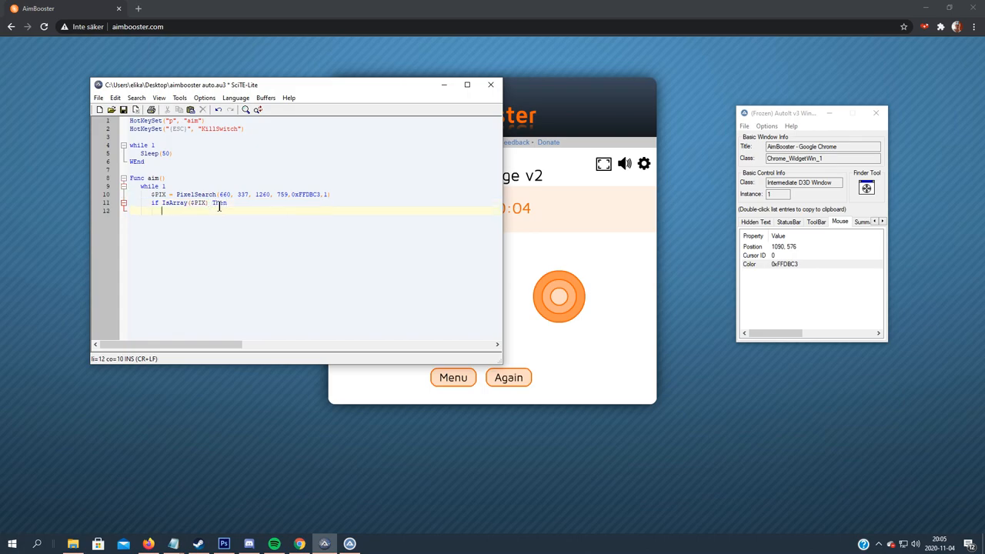
type("MouseClick(\"LEFT")
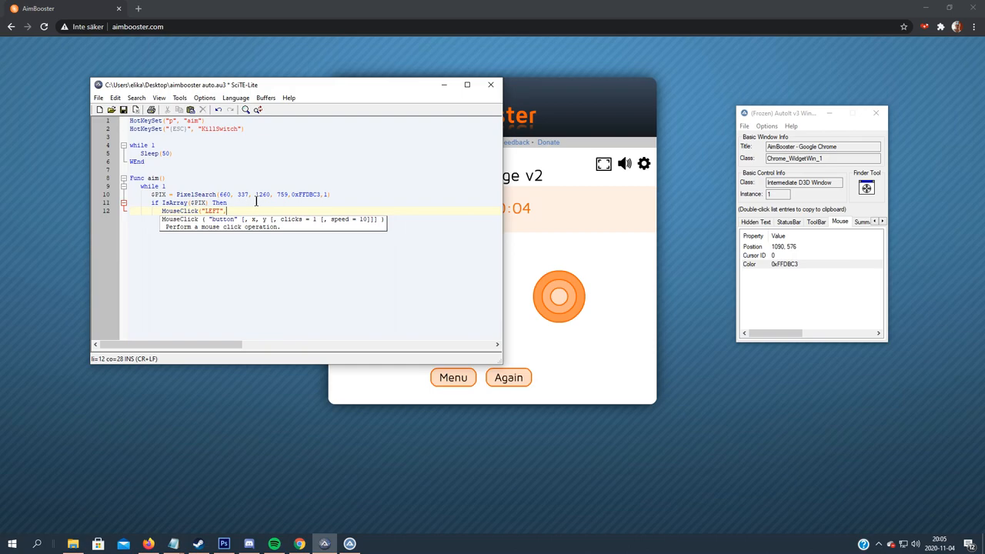
type(",$PIX[0],")
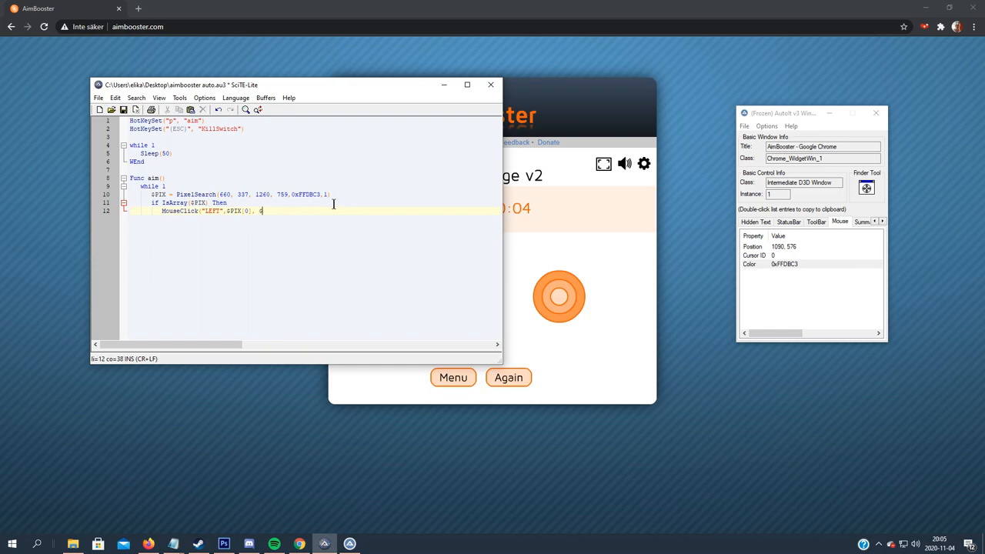
type("$PIX")
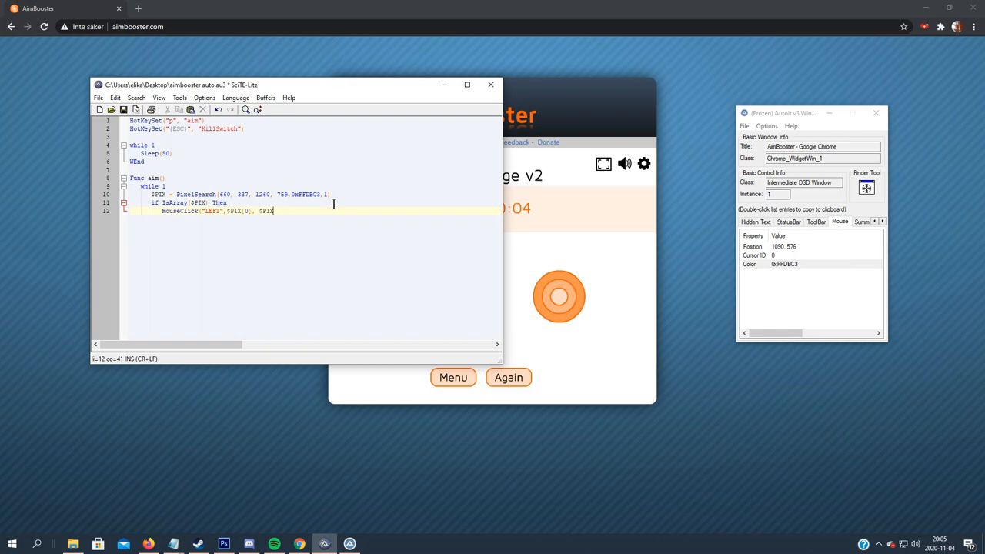
type("1")
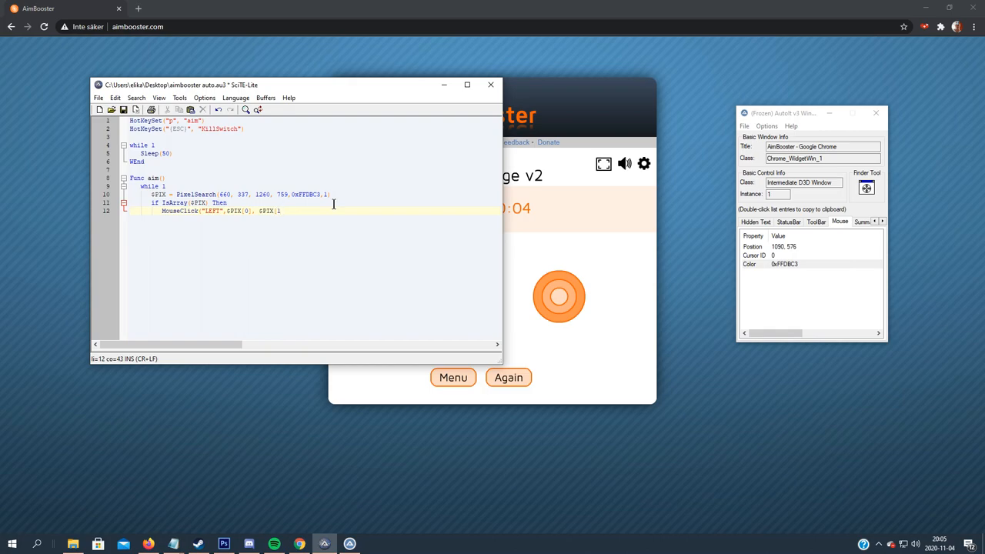
type("1")
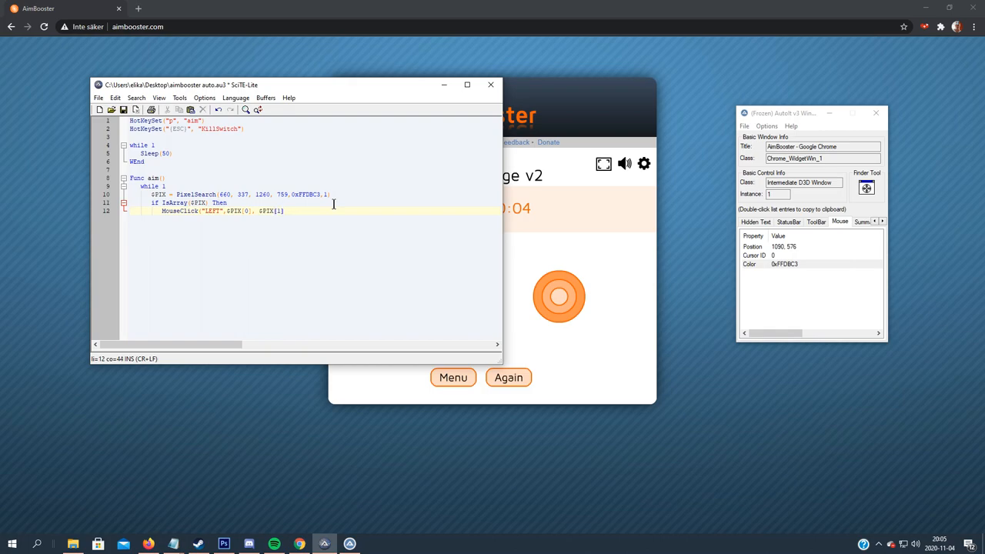
type(",")
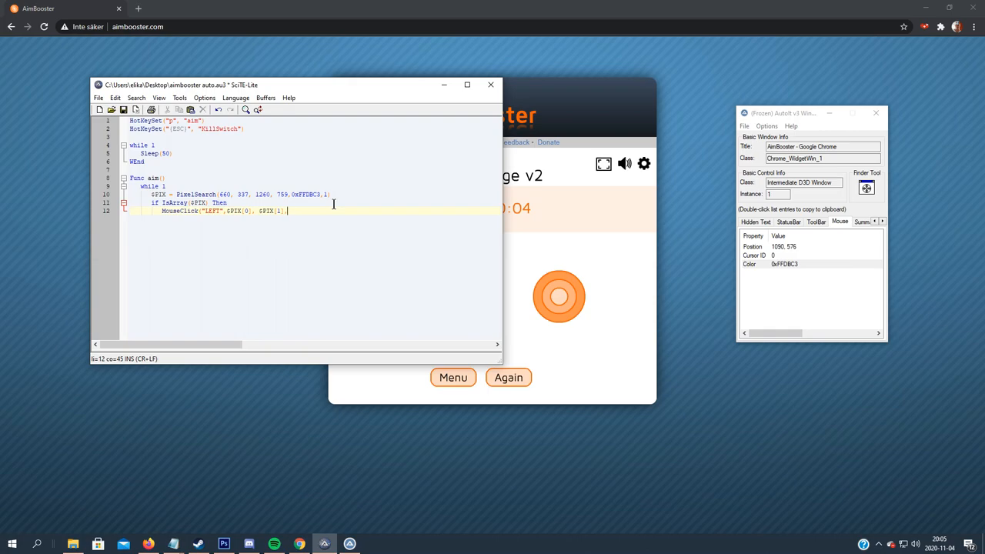
type("1")
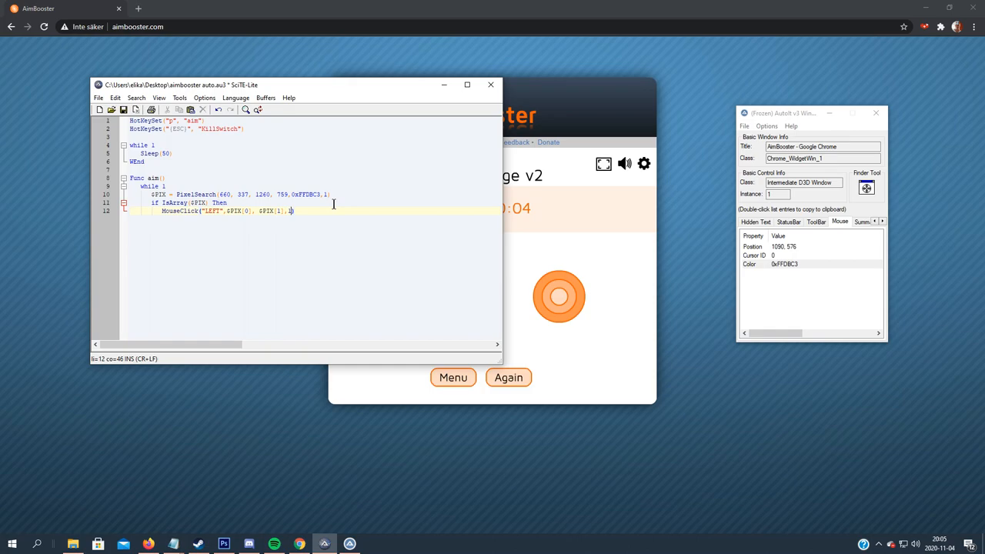
type("1,1)")
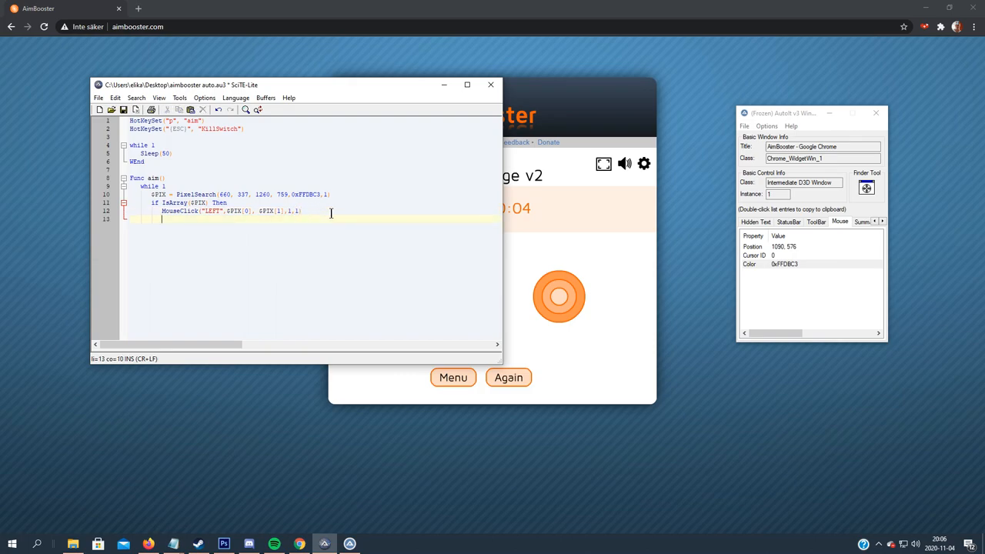
Close with EndIf, WEnd and EndFunc, then begin the next Func
type("EndIf")
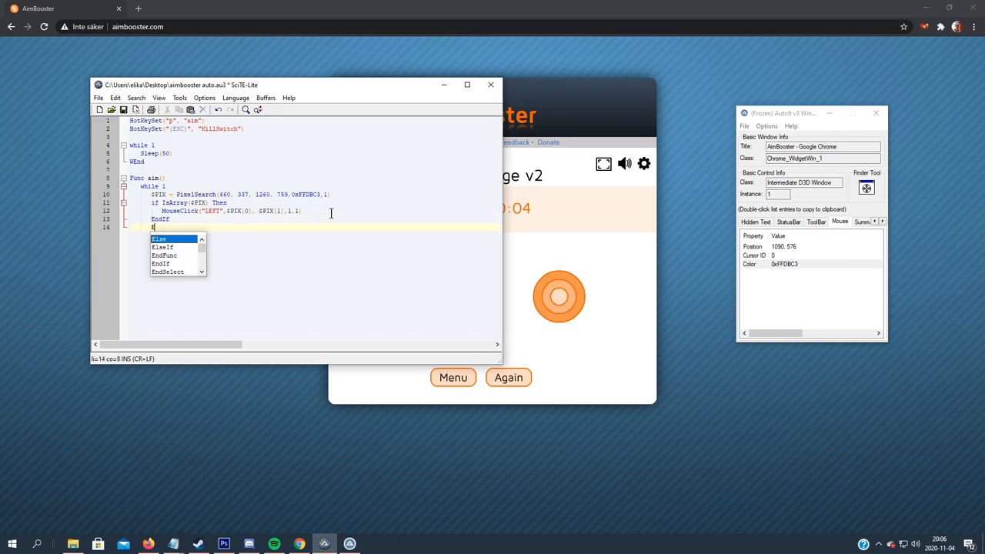
type("WEn")
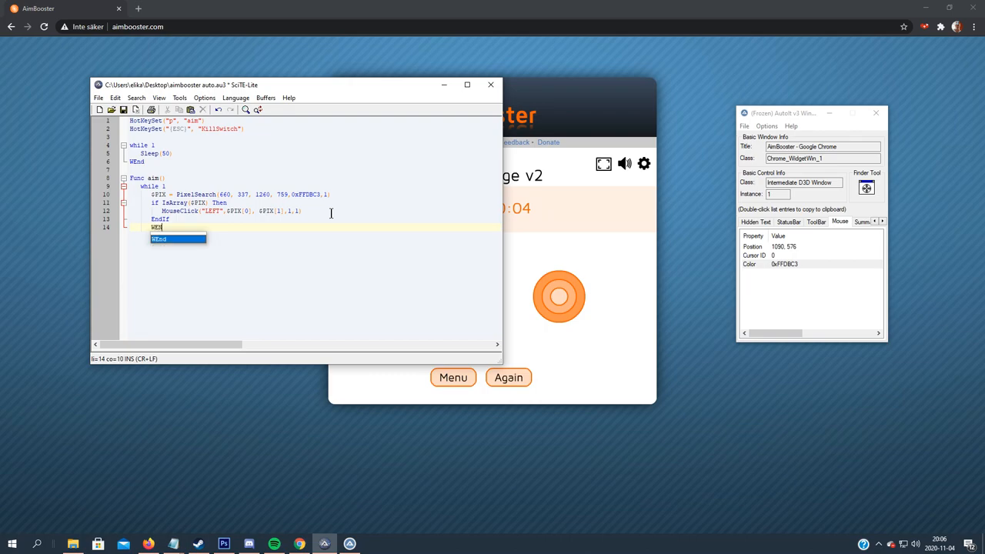
key("Enter")
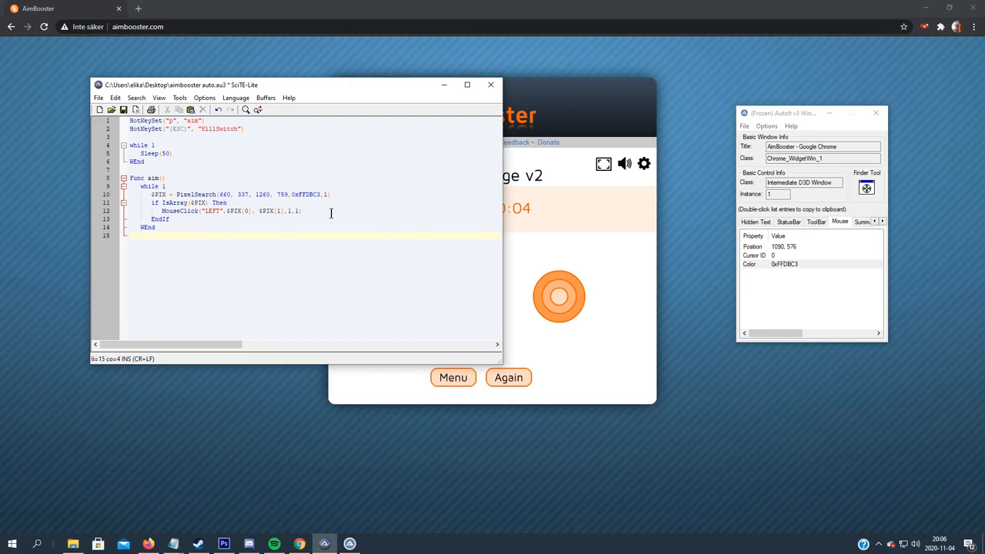
type("En")
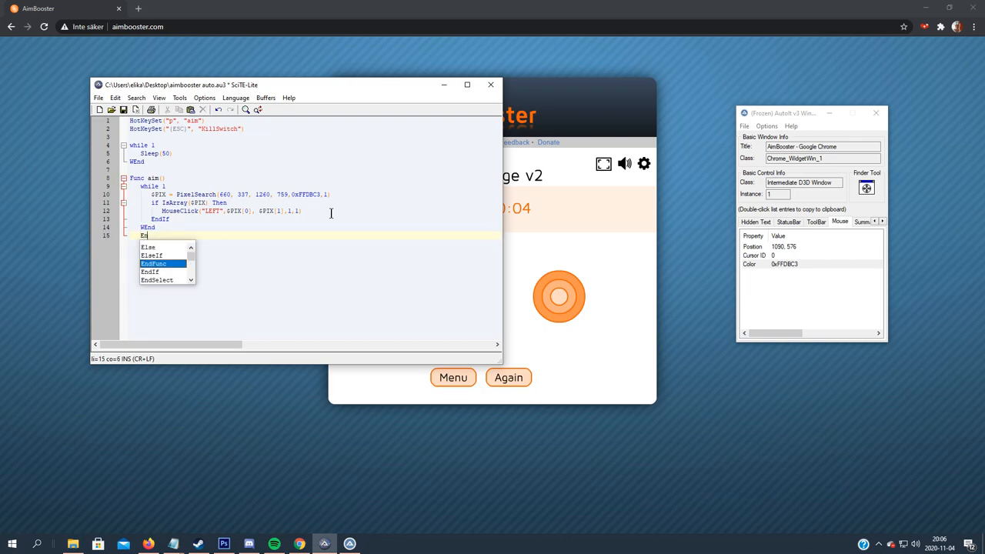
key("Enter")
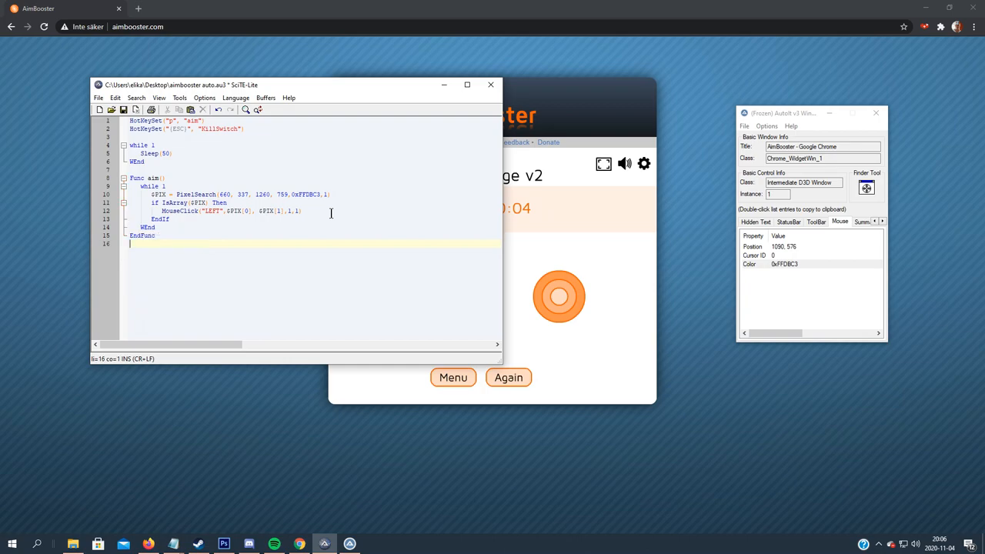
type("Func")
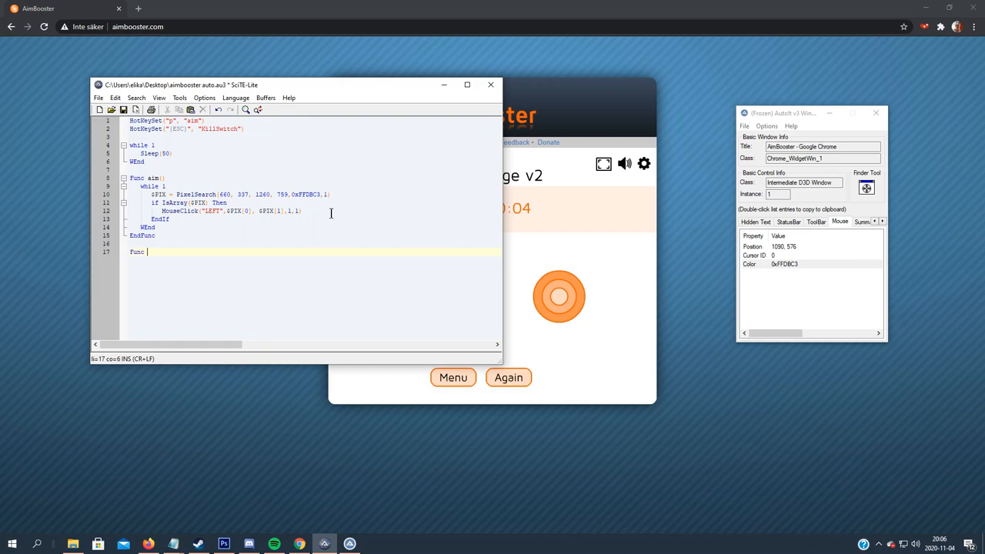
Write Func KillSwitch() containing Exit
type("illSwtich")
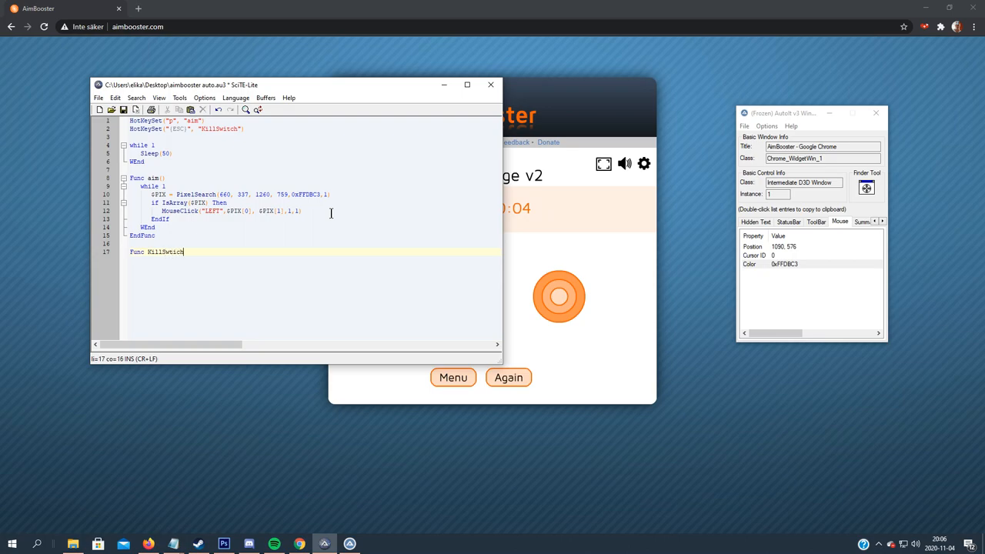
type("()")
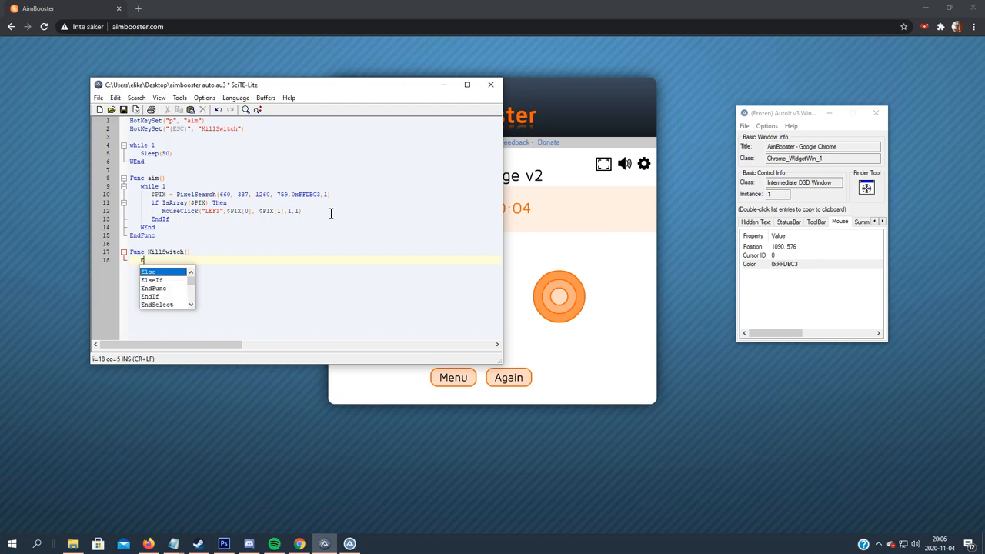
type("Exit")
type("EndFunc")
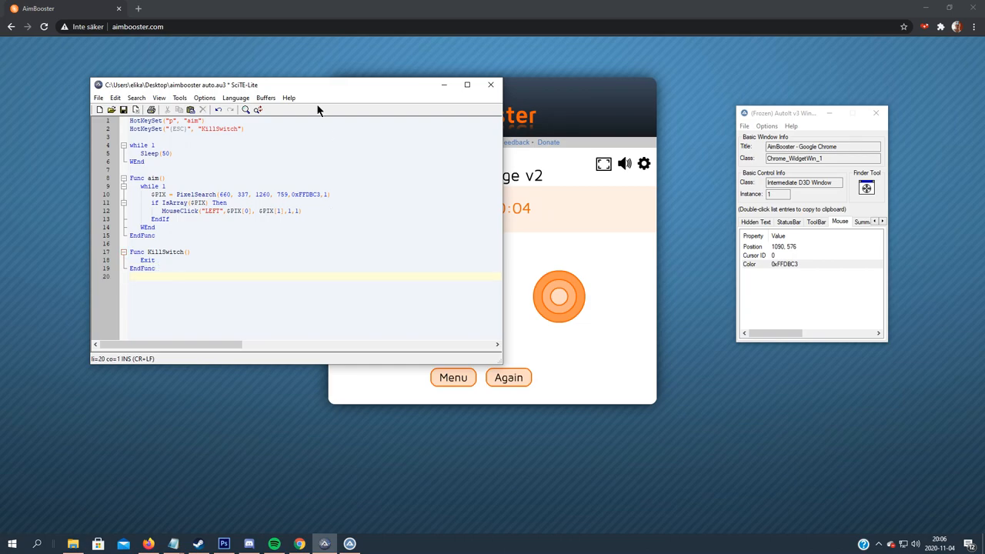
left_click_drag(315, 84, 277, 80)
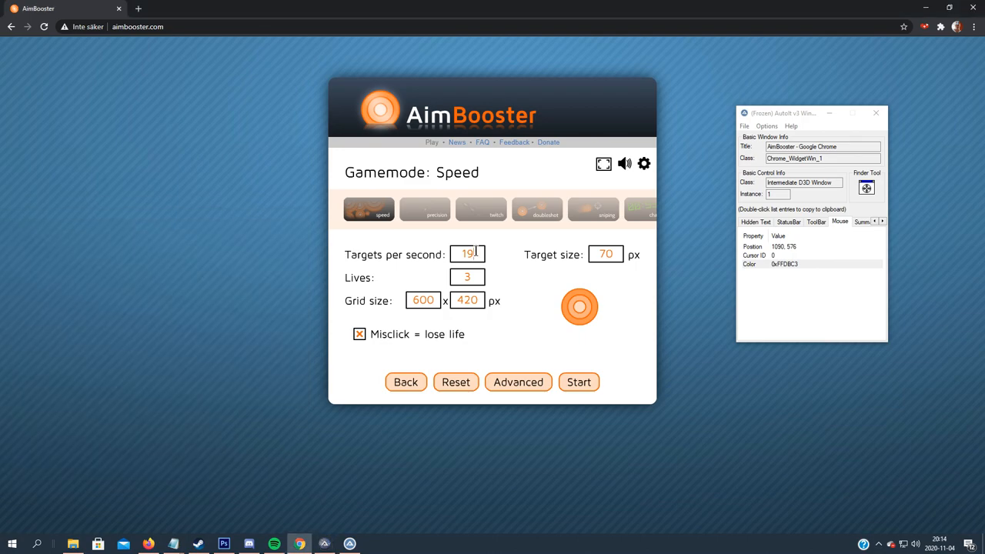
Set Speed mode to 19 targets per second and hide the script editor window
double_click(466, 254)
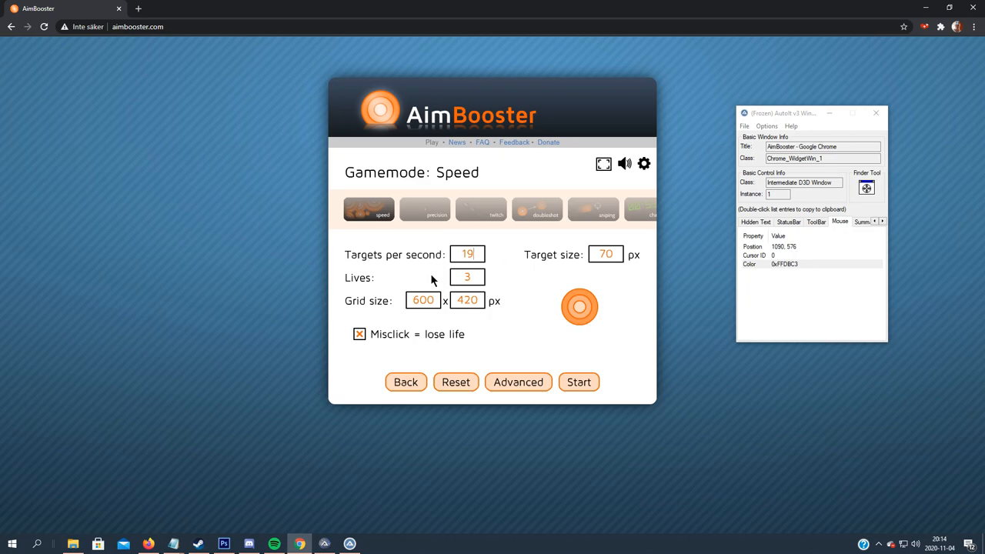
left_click(324, 545)
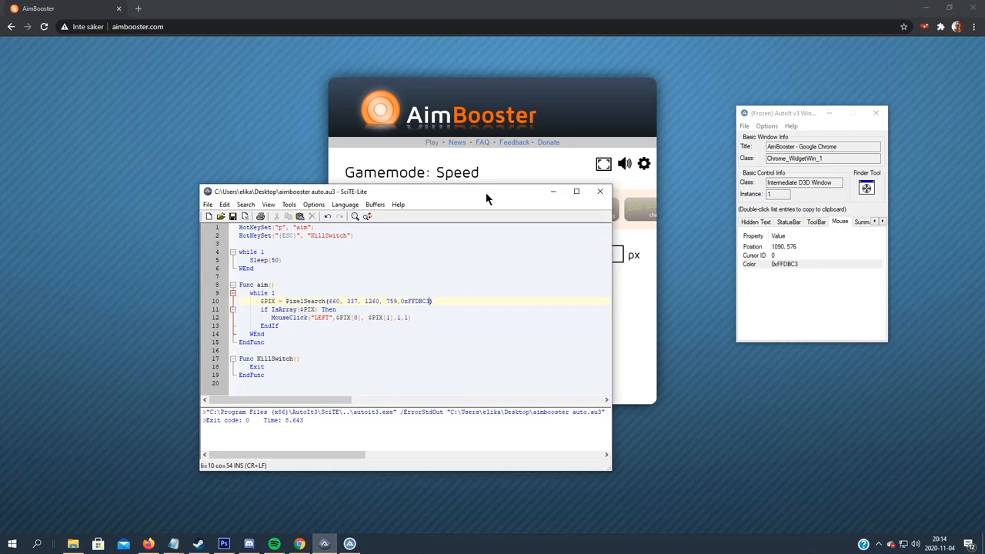
left_click_drag(487, 190, 432, 208)
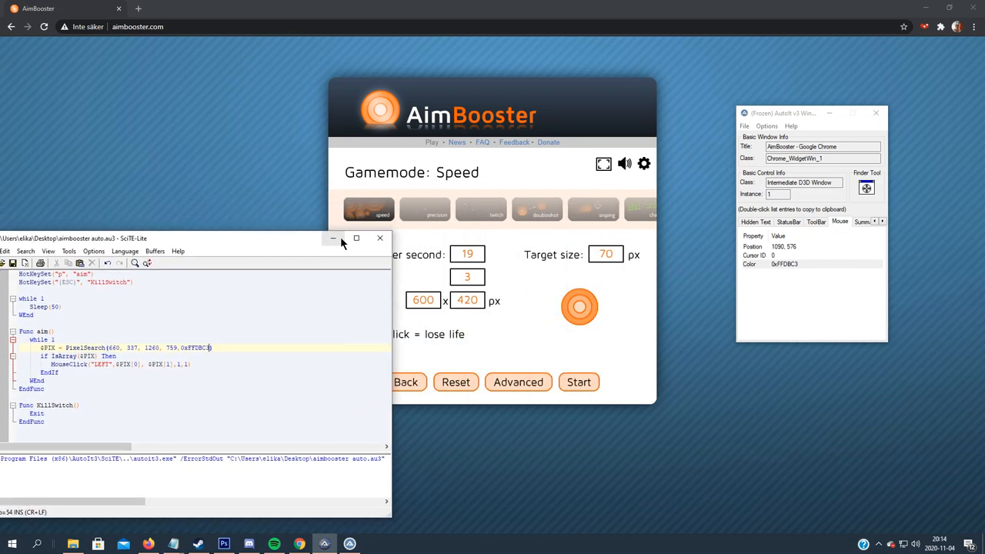
left_click(333, 237)
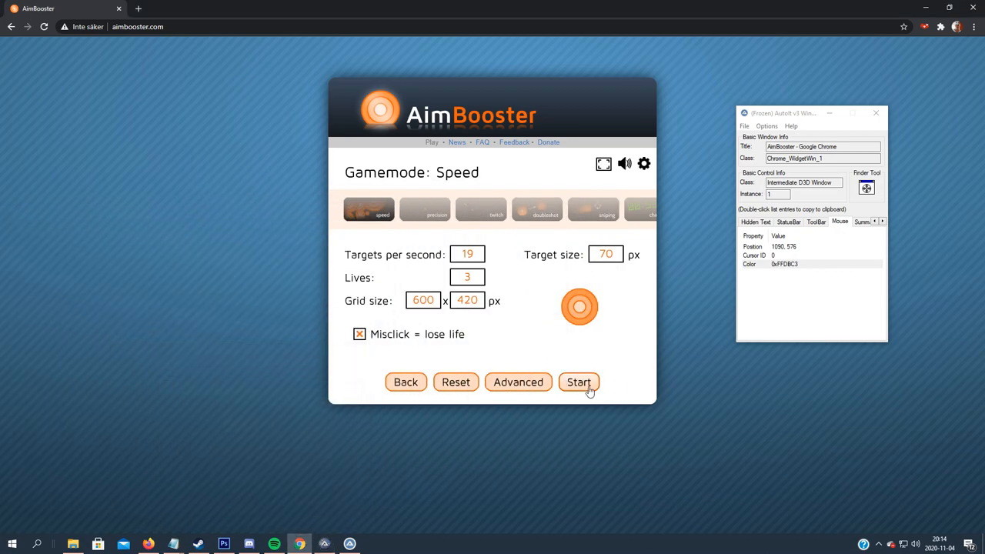
Start the Speed round and let the script auto-click targets at 100% accuracy
left_click(578, 382)
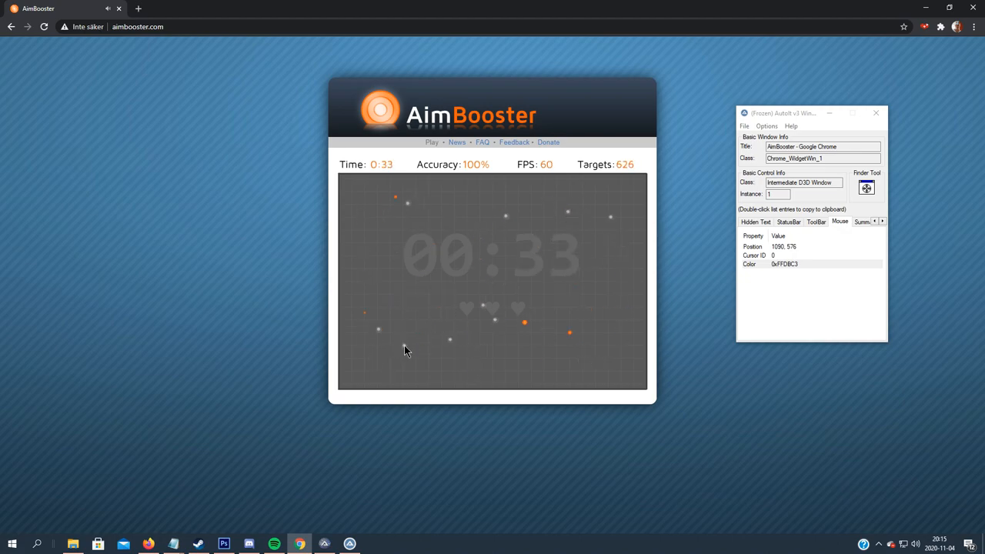
left_click(582, 253)
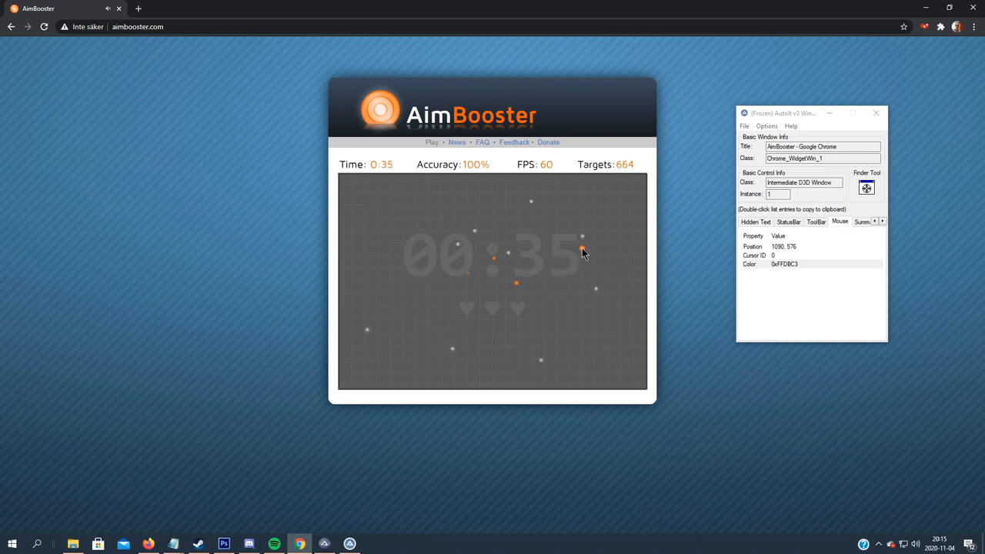